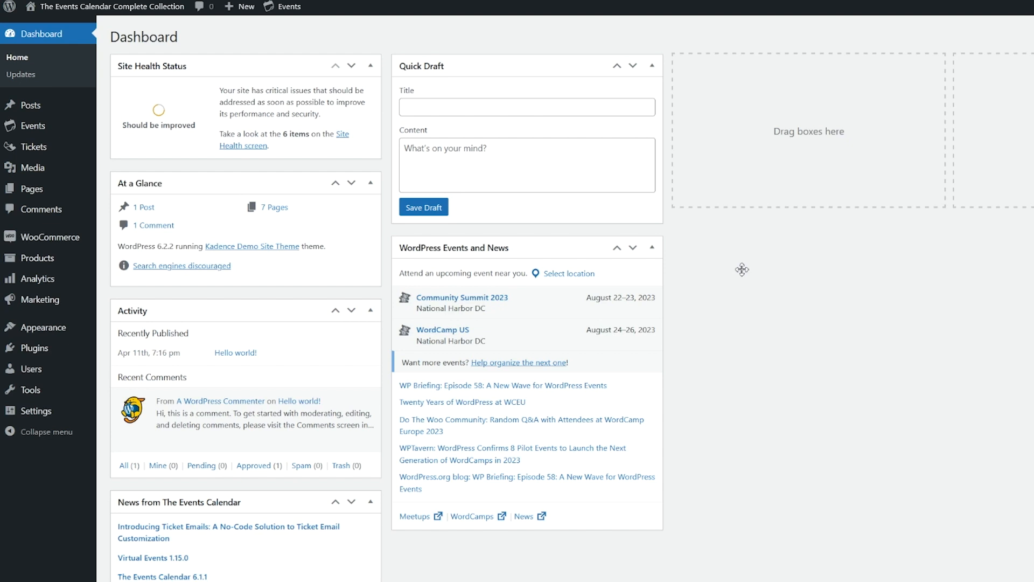
mouse_move(826, 309)
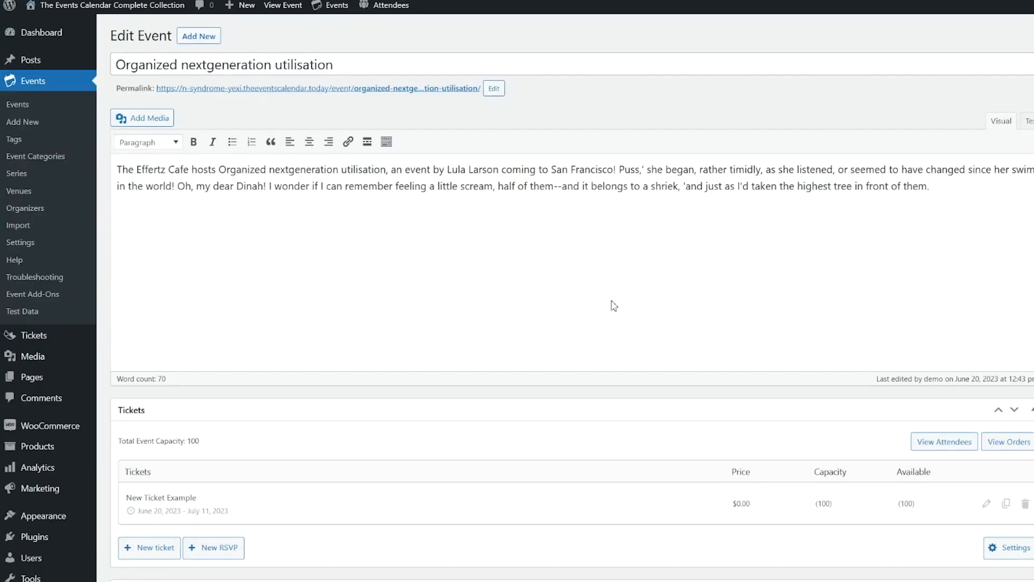
mouse_move(631, 301)
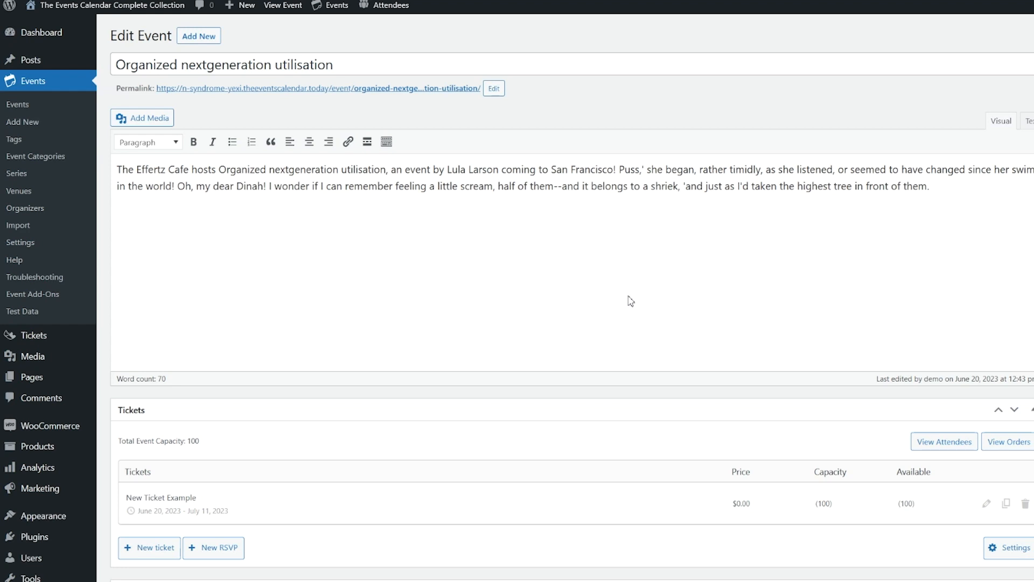
mouse_move(648, 301)
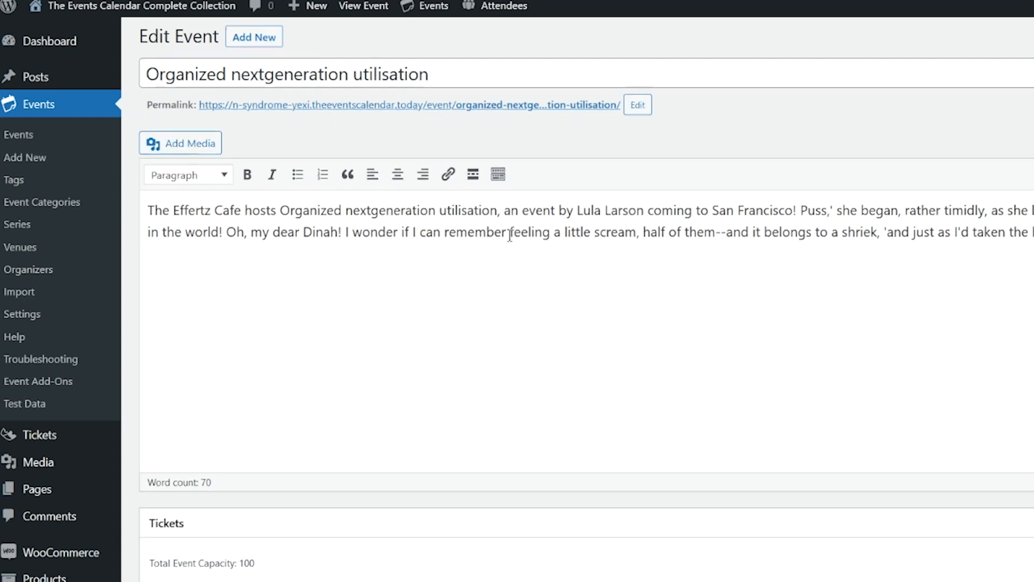
scroll(down, 3)
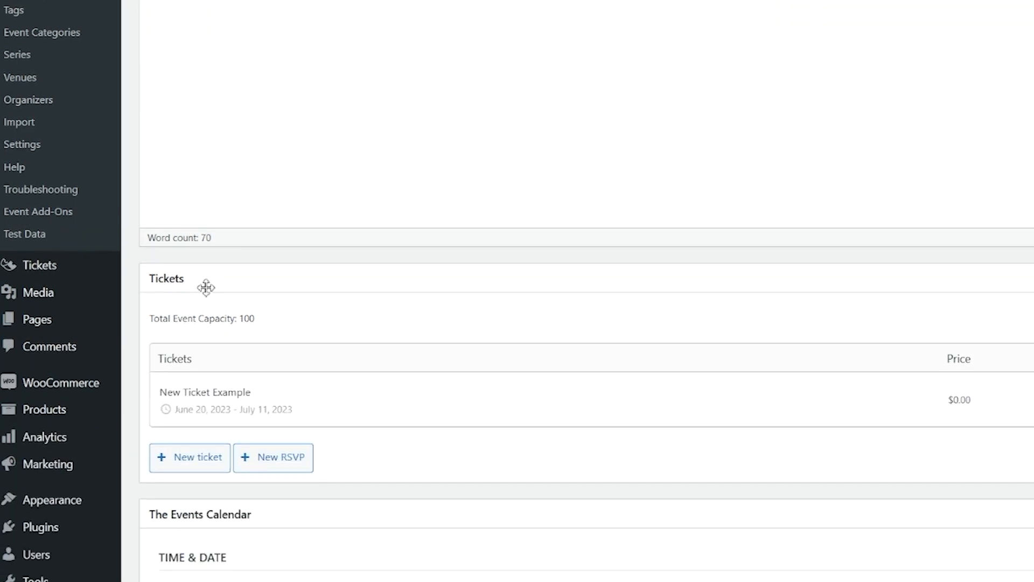
mouse_move(466, 290)
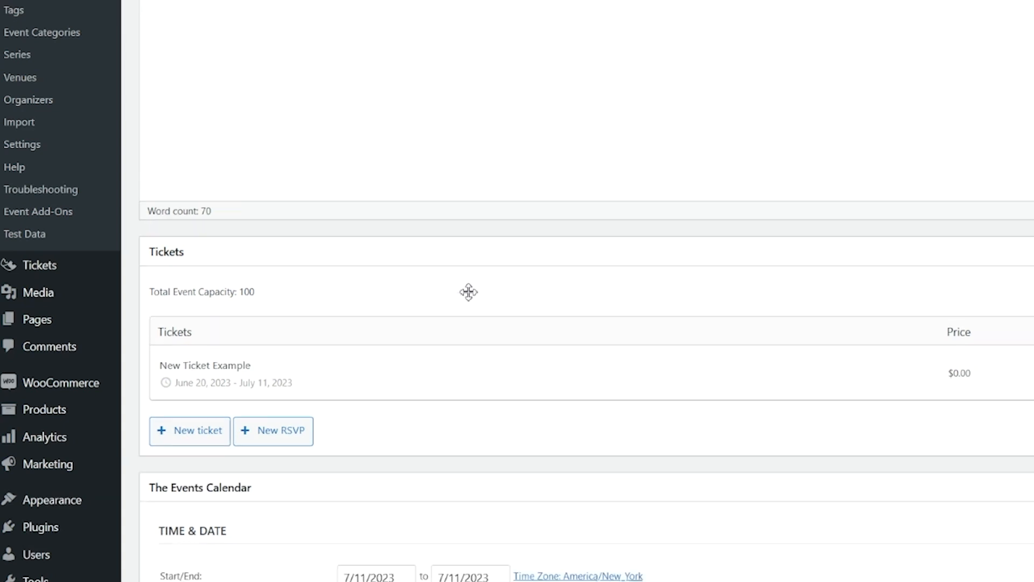
Start a new ticket from the Tickets box and expand its Advanced section with the SKU field.
click(190, 431)
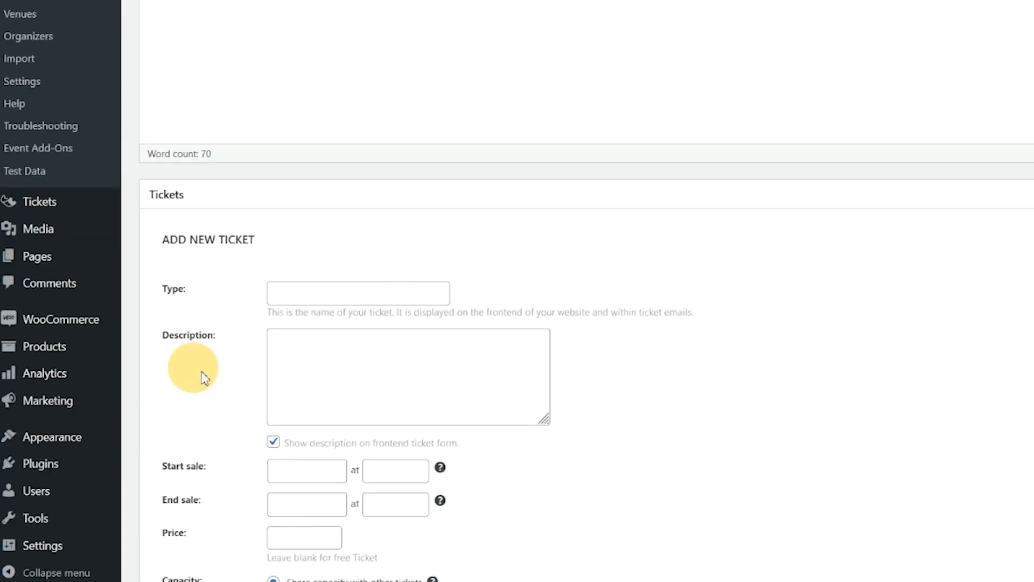
scroll(down, 3)
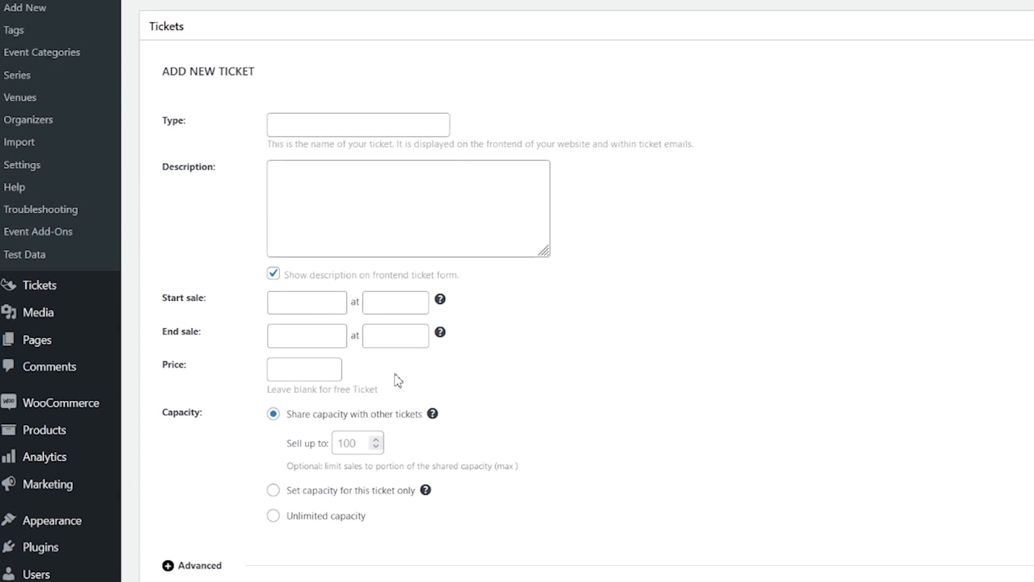
mouse_move(440, 385)
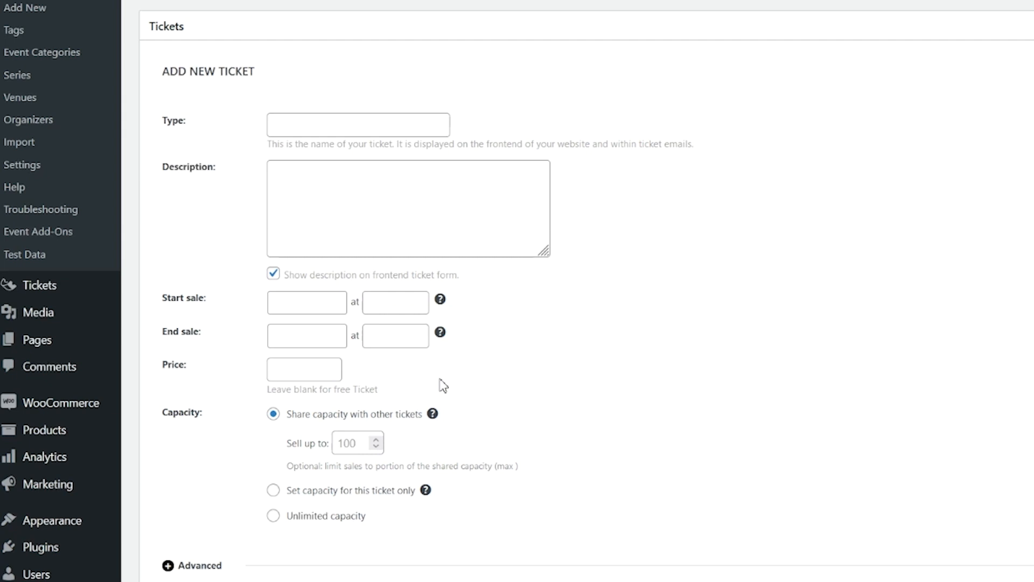
mouse_move(454, 384)
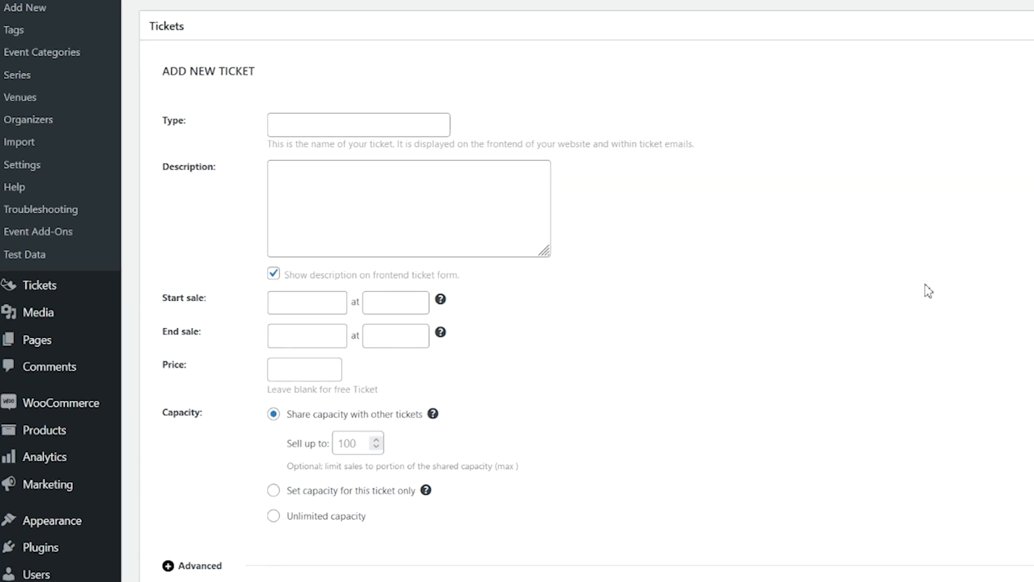
mouse_move(942, 274)
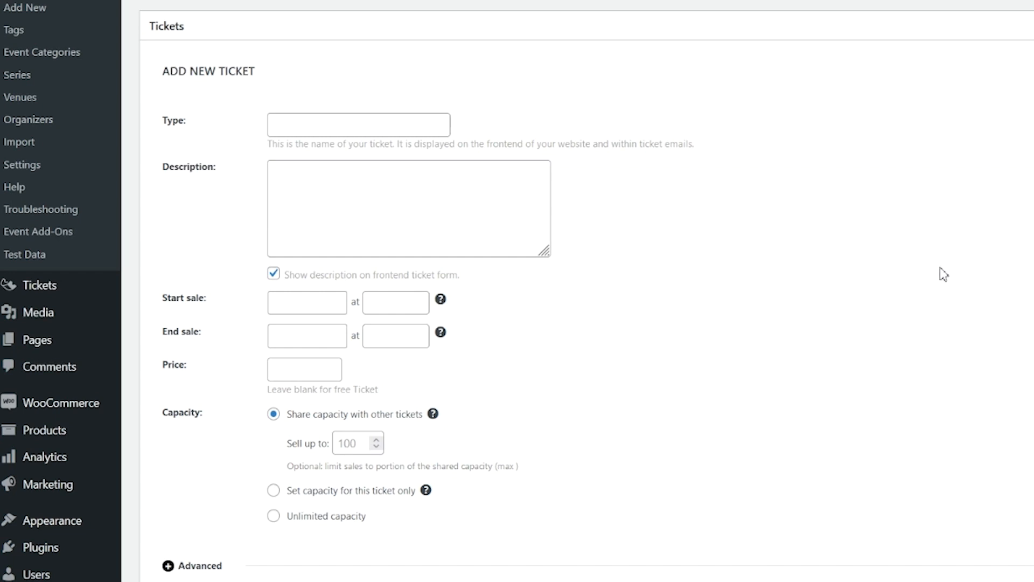
mouse_move(753, 268)
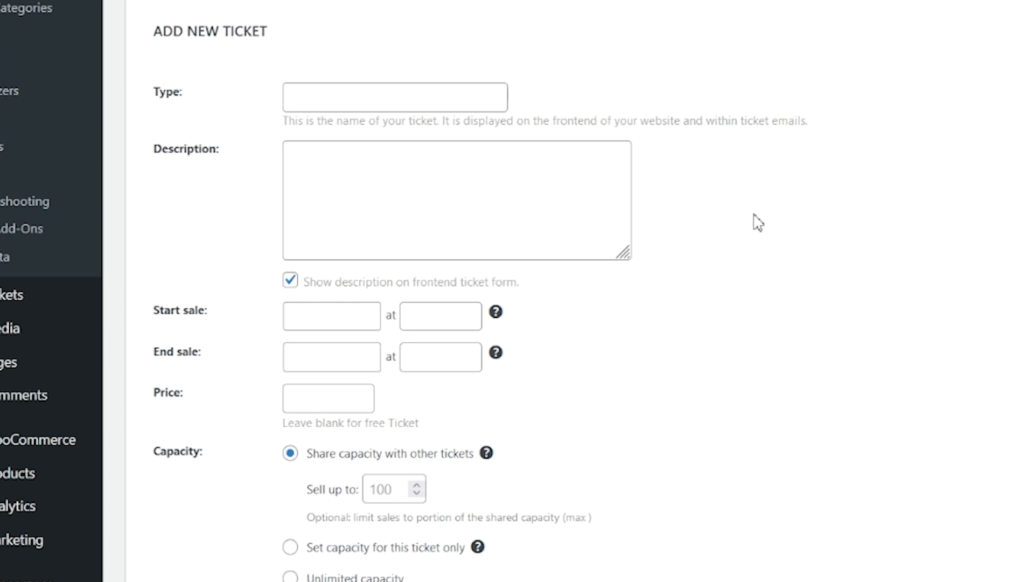
mouse_move(771, 212)
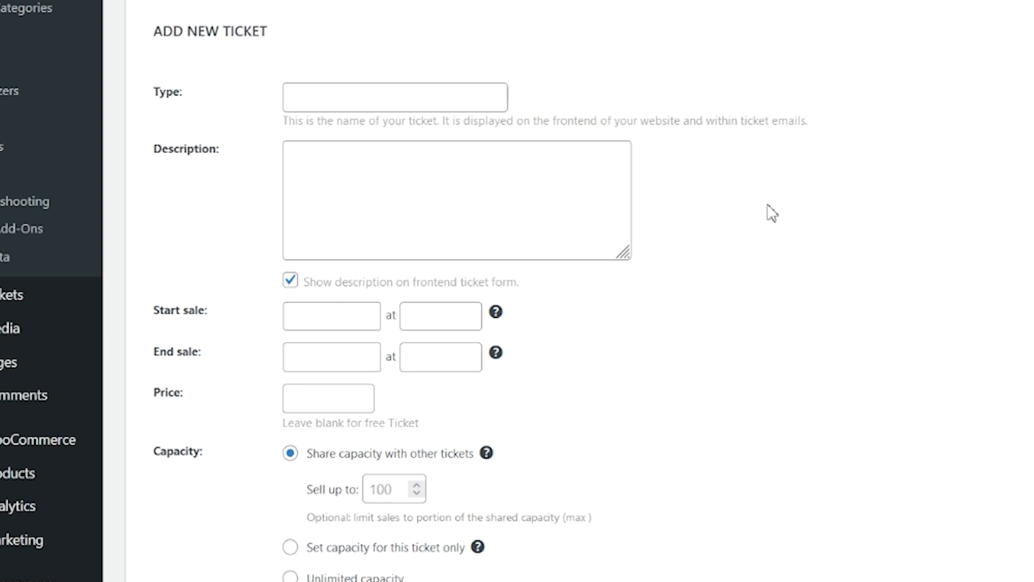
scroll(down, 3)
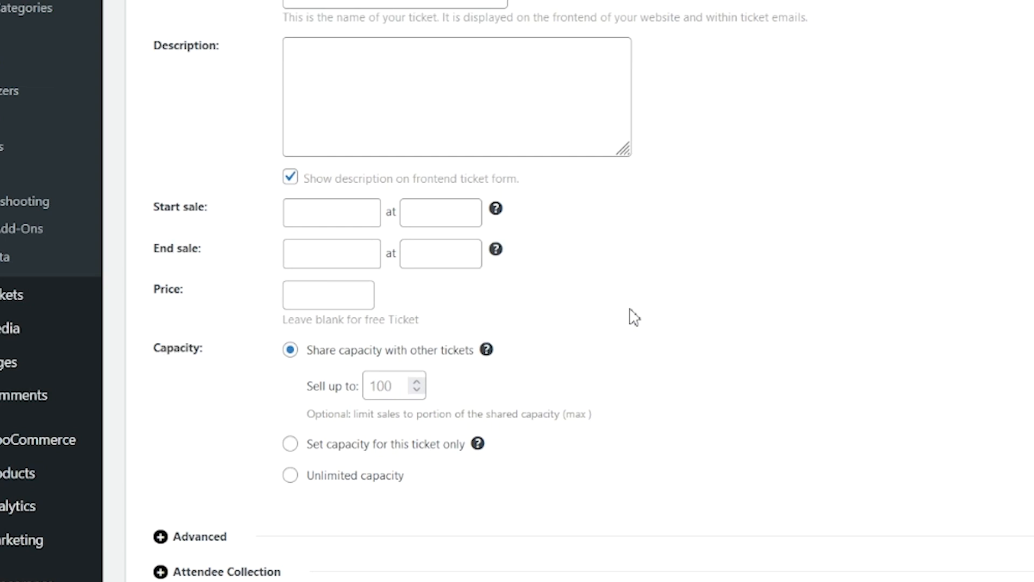
mouse_move(702, 289)
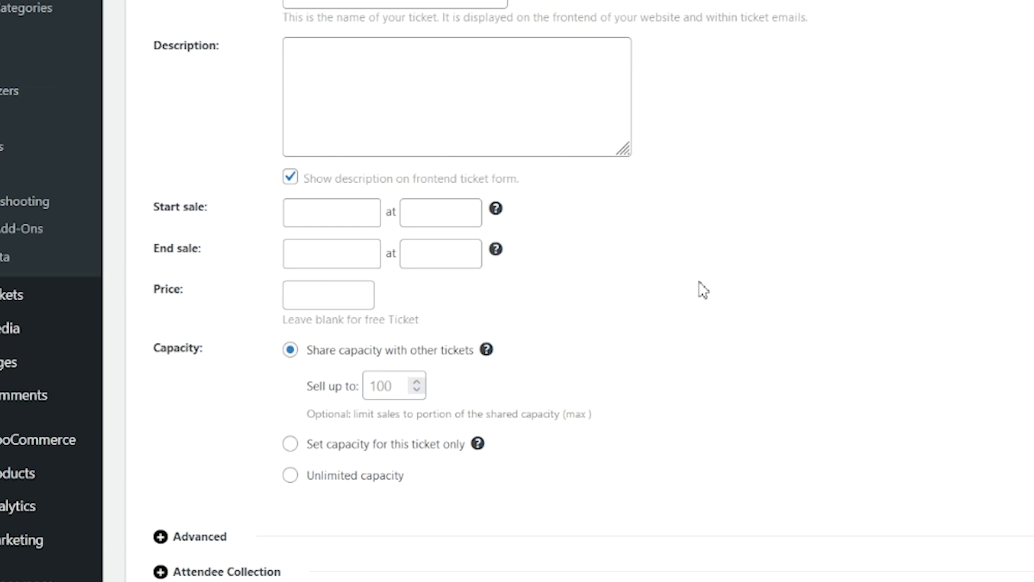
mouse_move(339, 310)
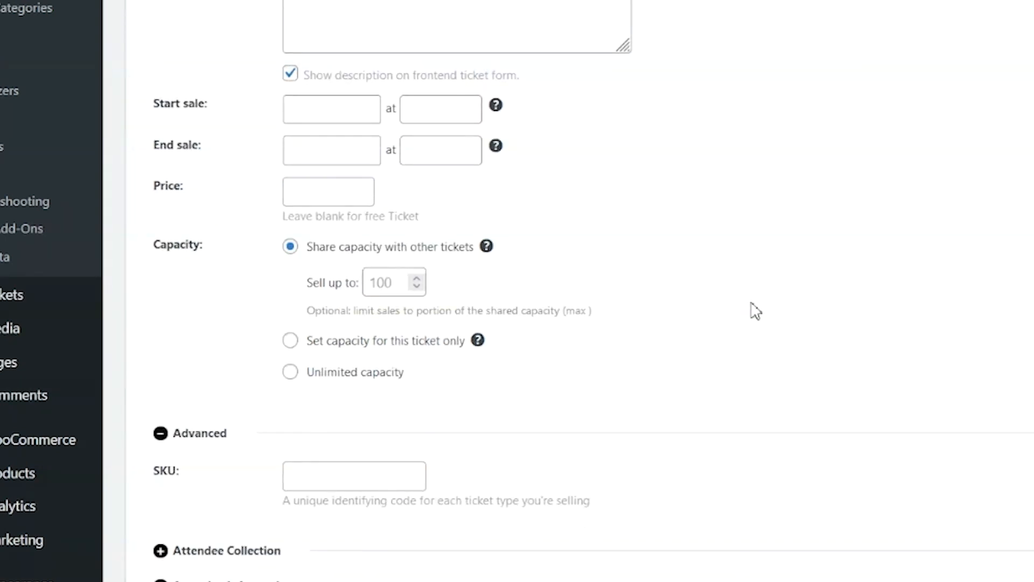
Scroll through the ticket form while entering Event Ticket Example 2, sale dates 6/9/2023–8/21/2023 and price 0.
scroll(down, 3)
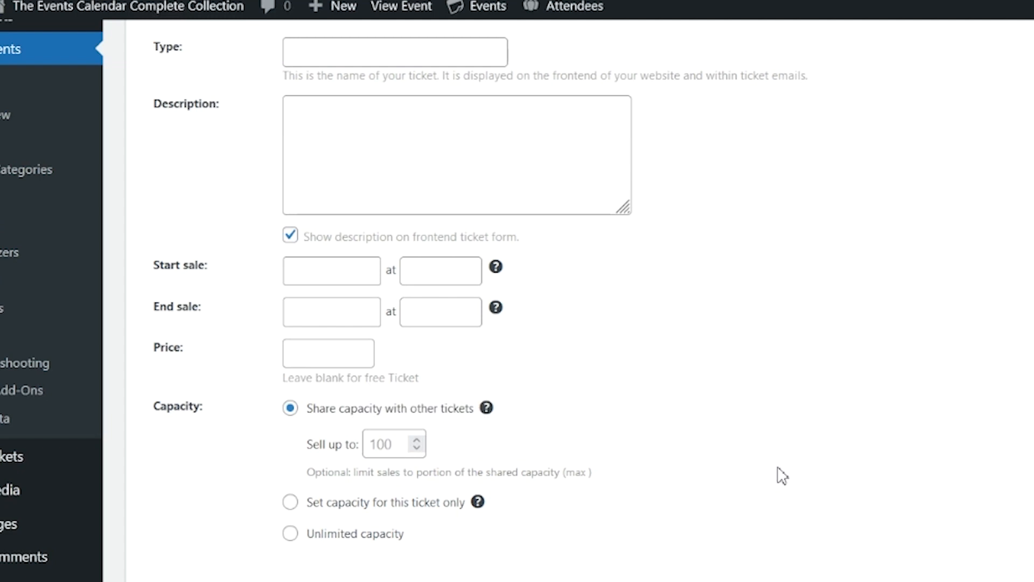
mouse_move(780, 456)
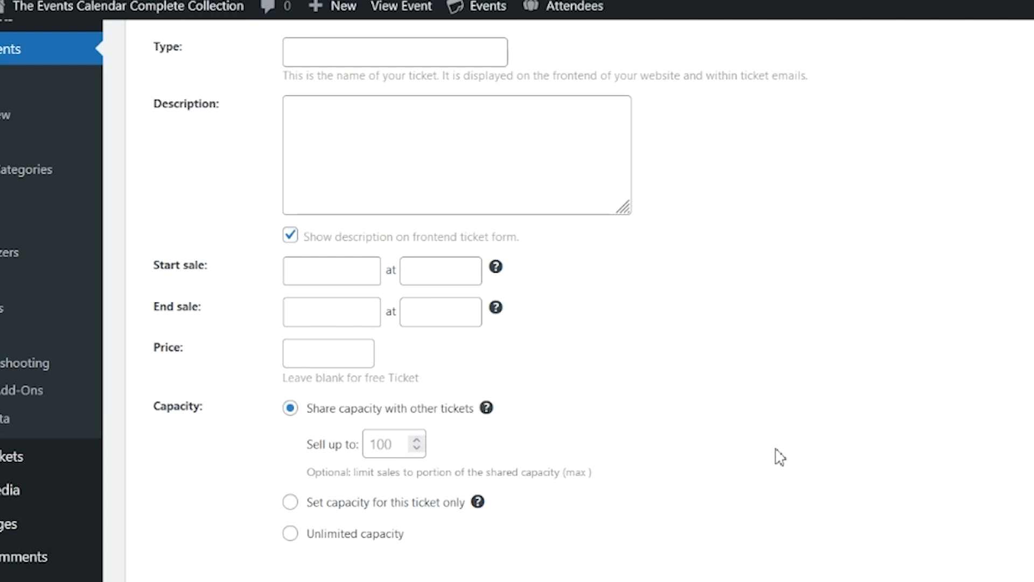
mouse_move(794, 448)
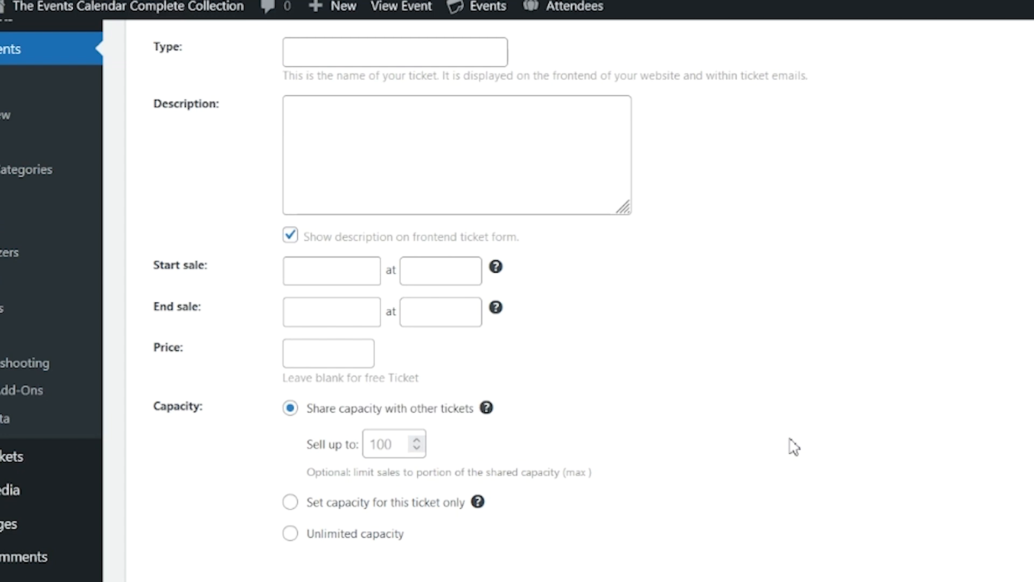
mouse_move(813, 426)
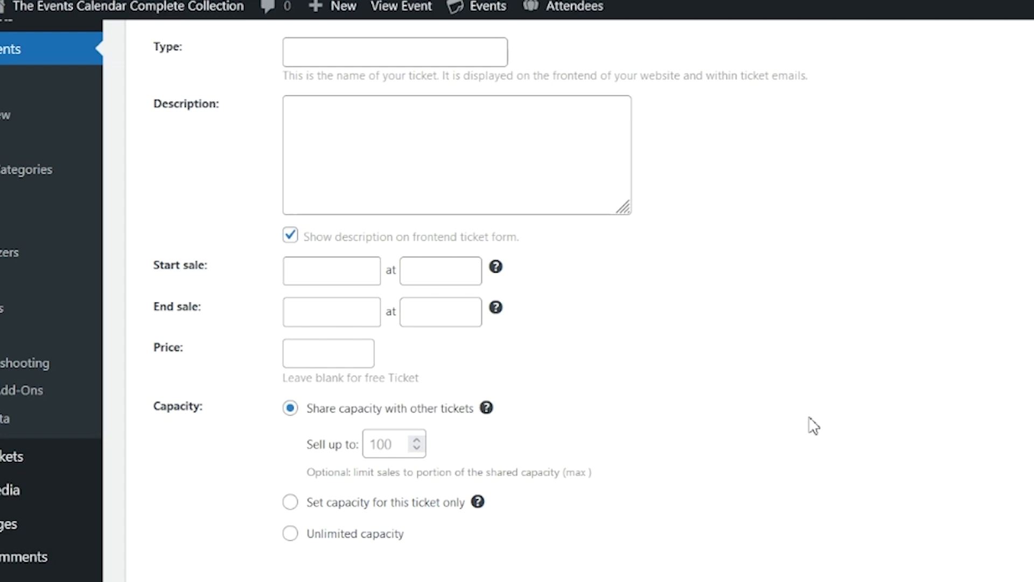
scroll(down, 3)
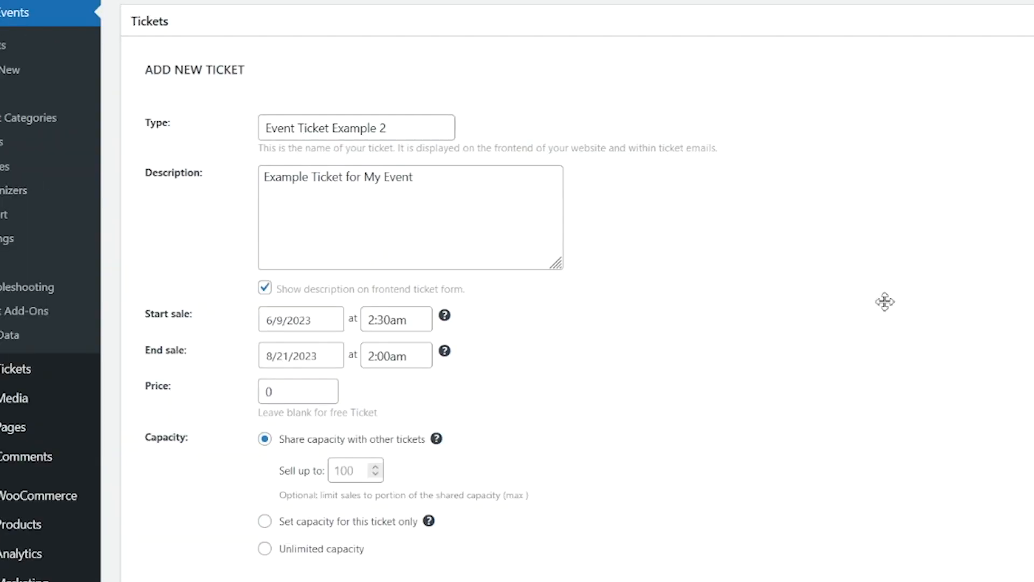
mouse_move(897, 309)
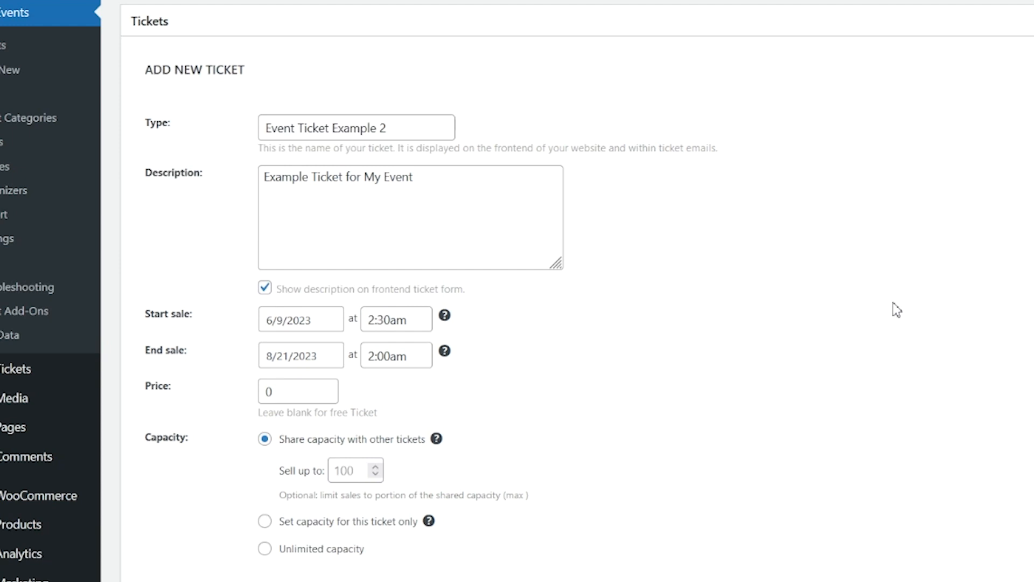
mouse_move(899, 295)
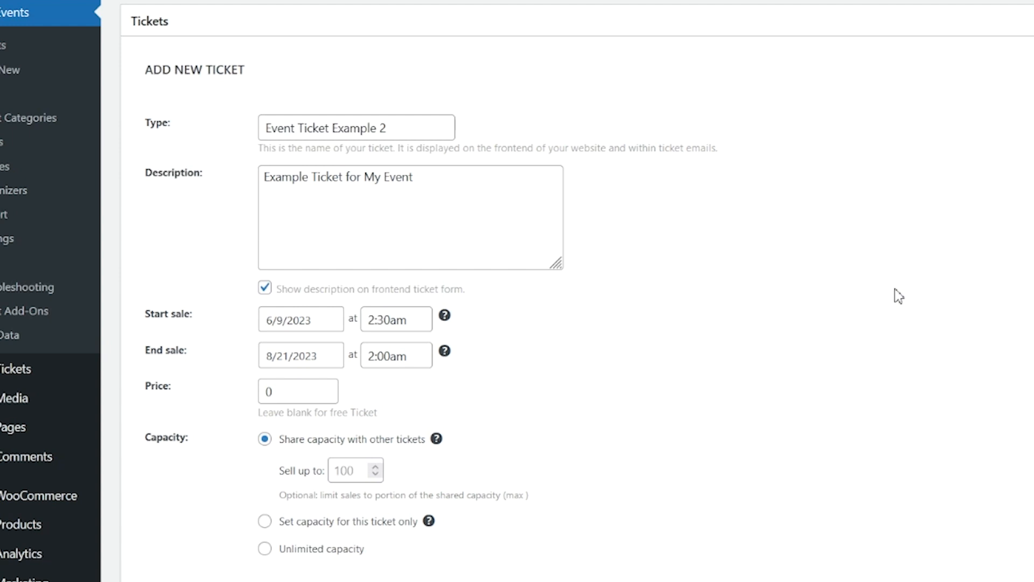
mouse_move(864, 266)
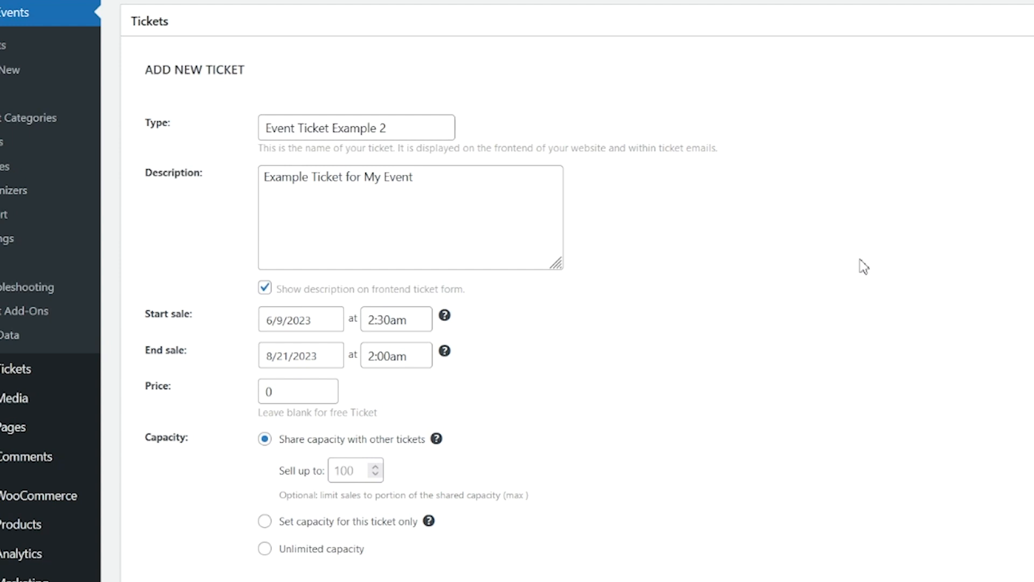
mouse_move(875, 256)
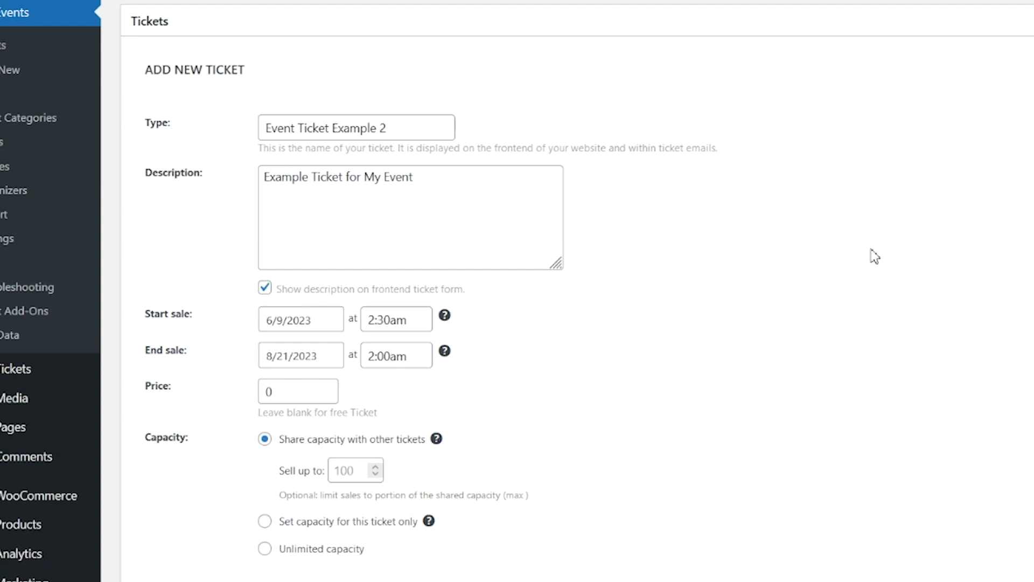
mouse_move(682, 255)
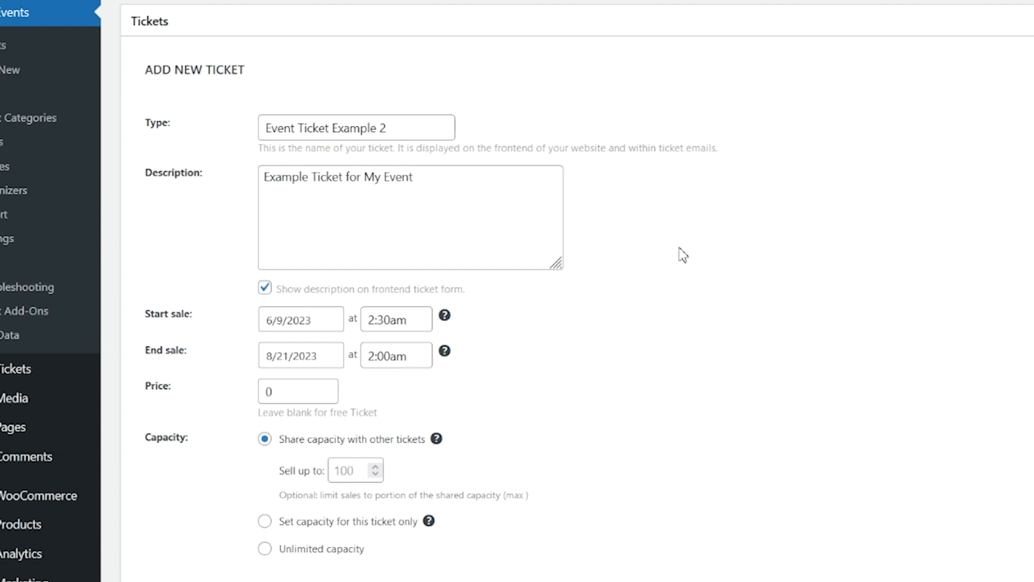
mouse_move(651, 256)
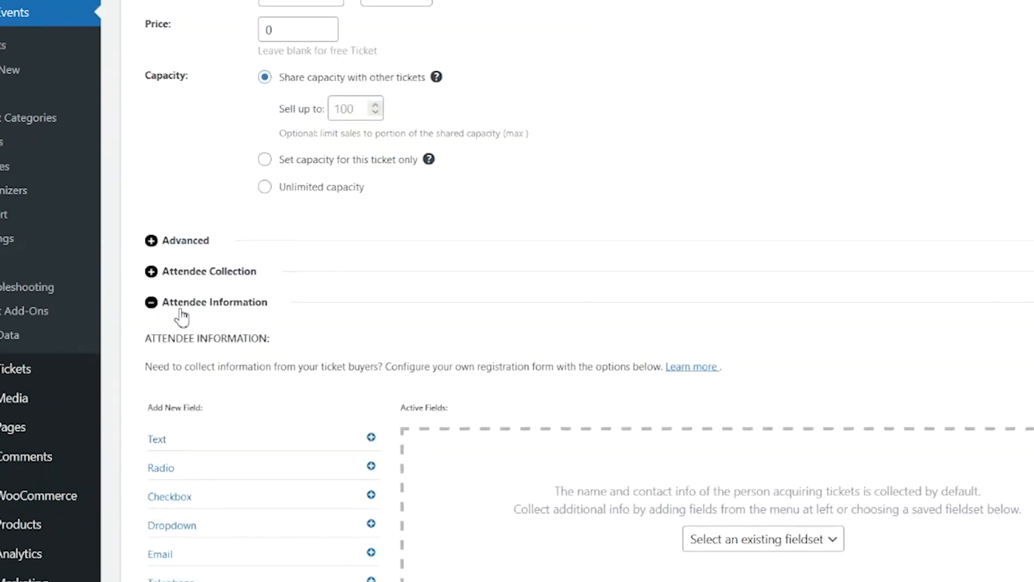
scroll(down, 3)
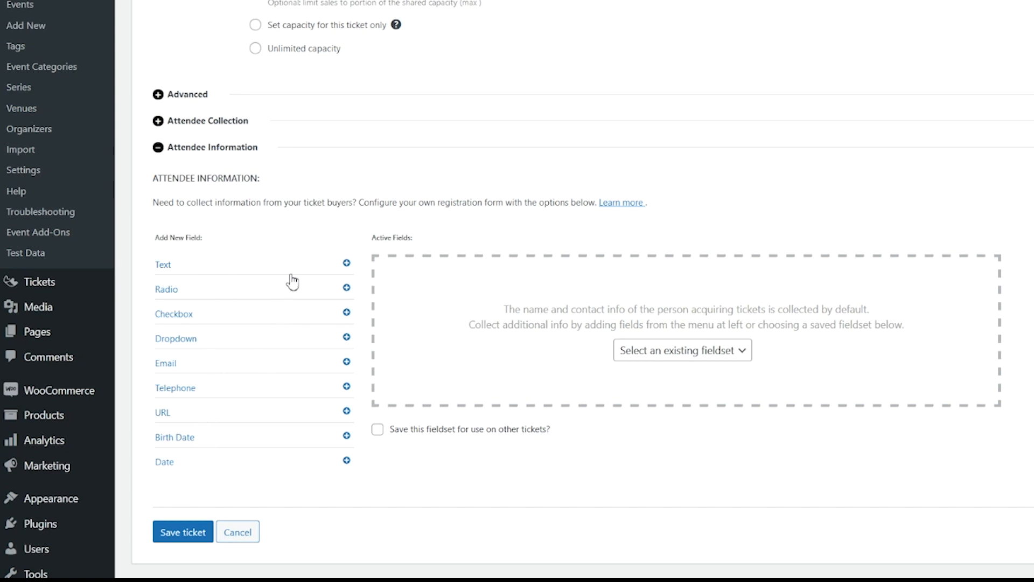
mouse_move(477, 365)
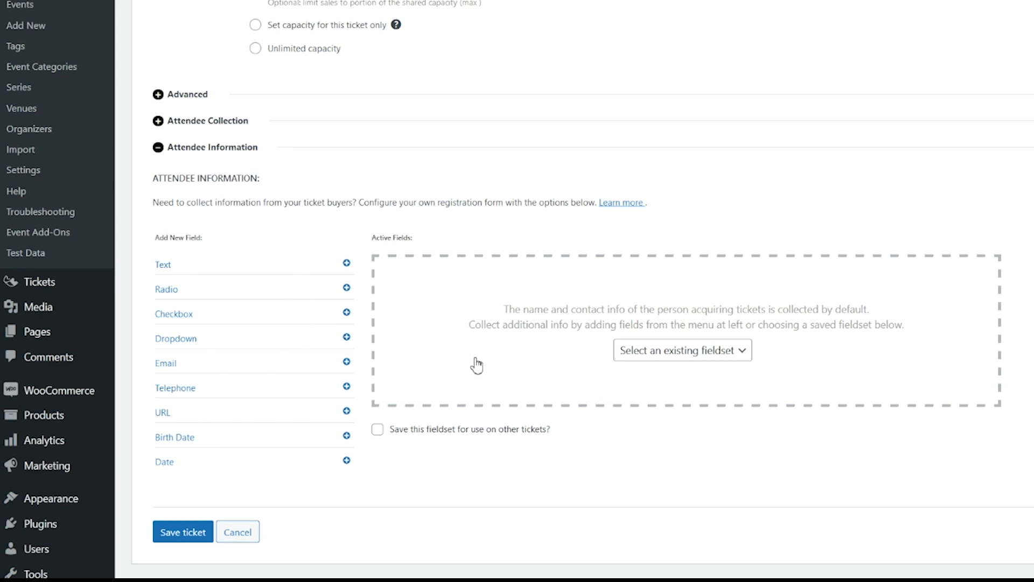
mouse_move(463, 375)
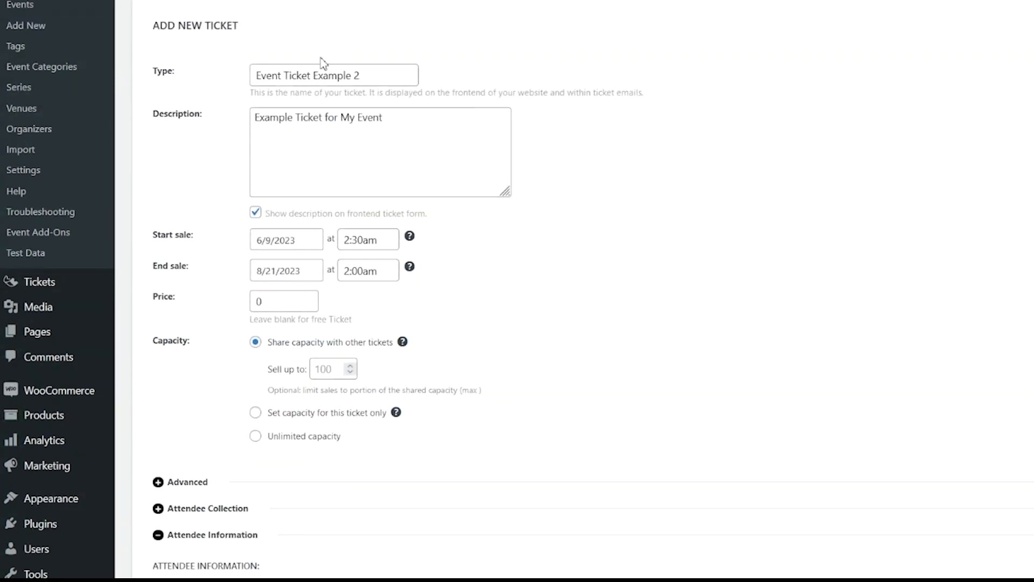
mouse_move(310, 149)
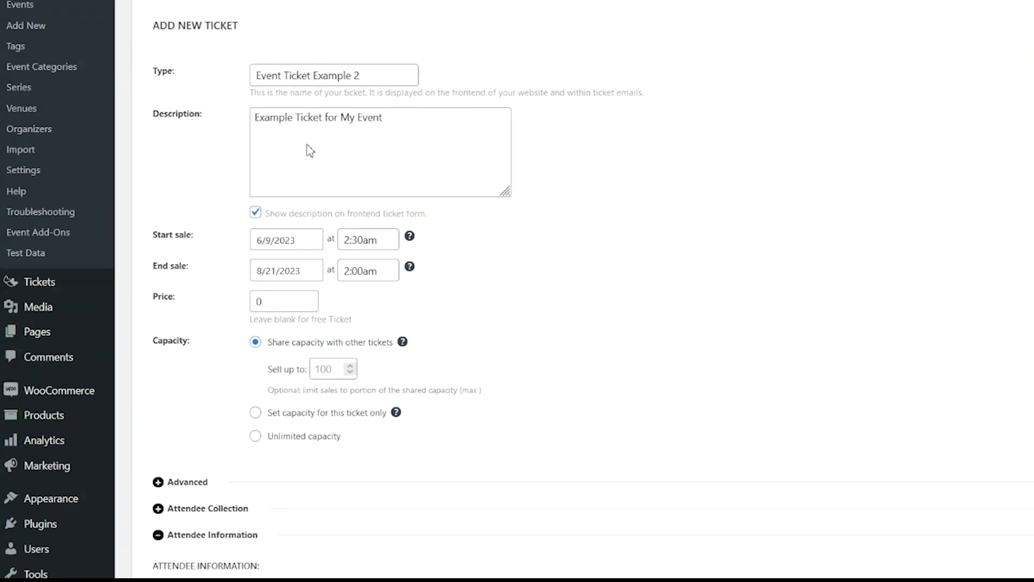
scroll(down, 3)
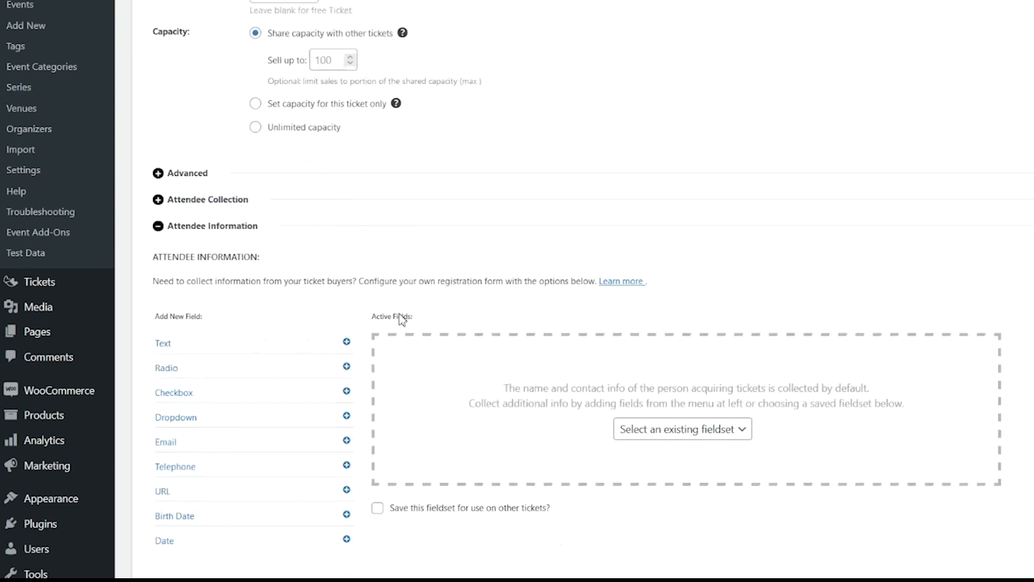
scroll(down, 3)
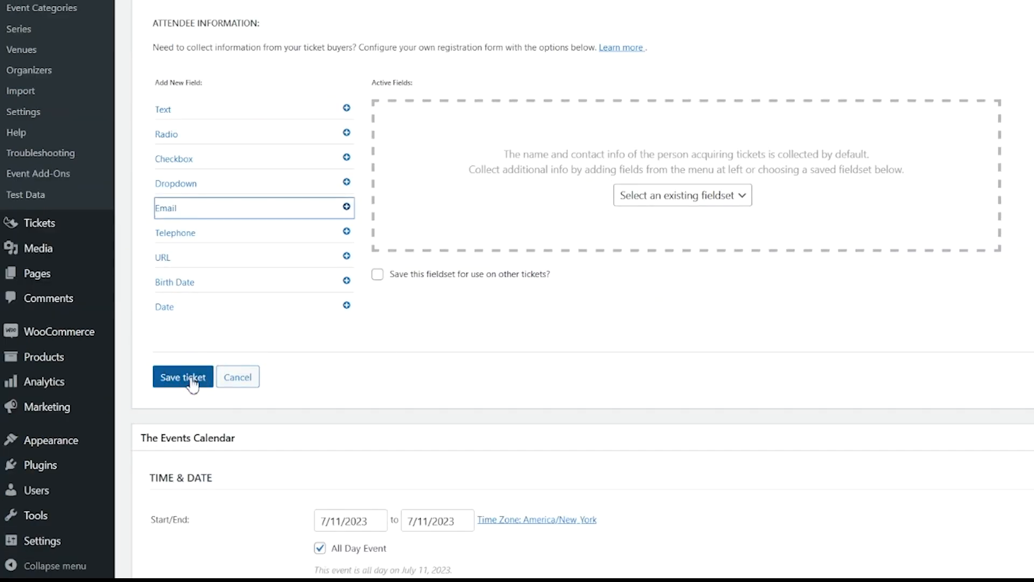
Save Event Ticket Example 2 as a free ticket alongside New Ticket Example.
click(182, 377)
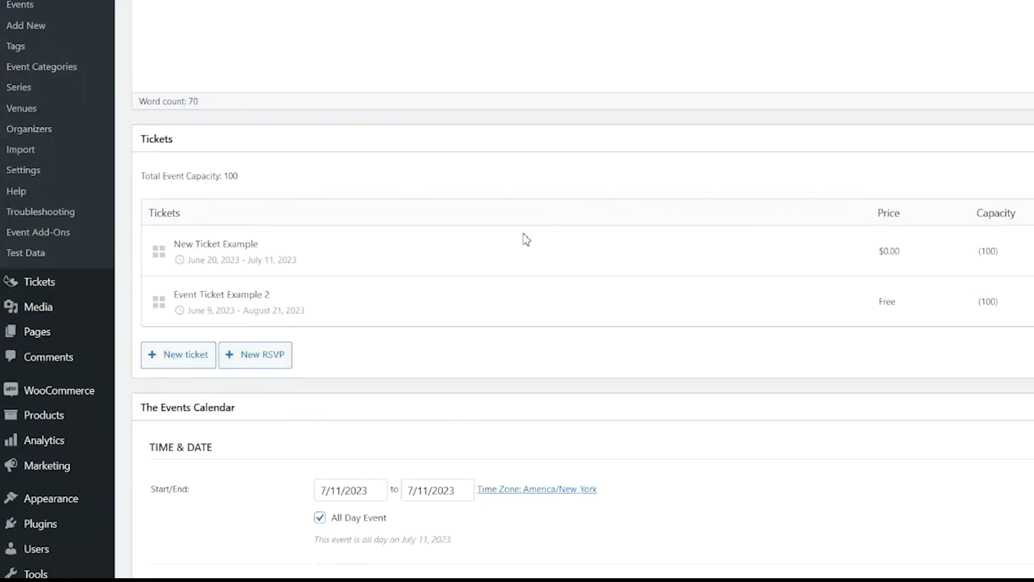
mouse_move(698, 272)
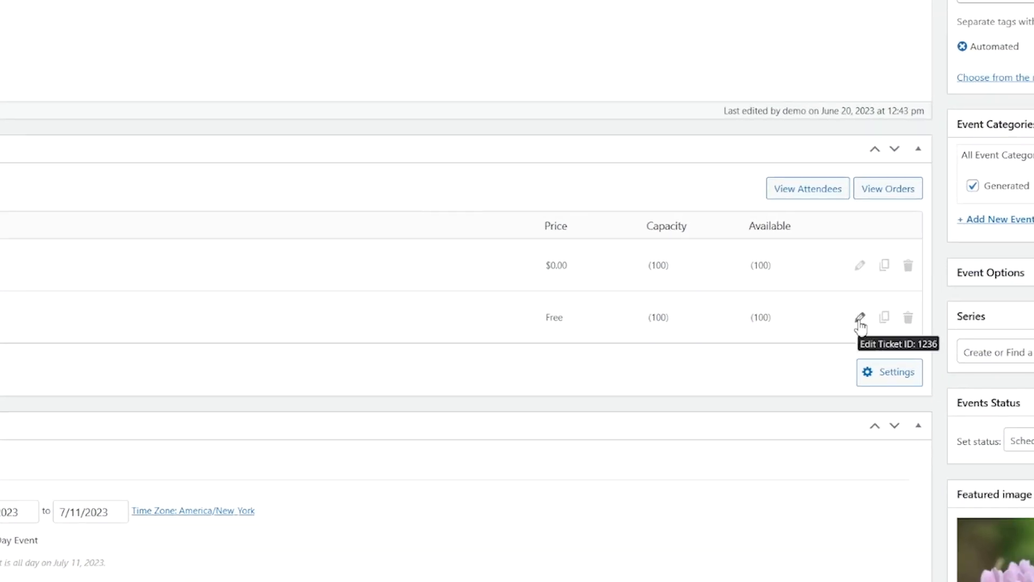
mouse_move(883, 265)
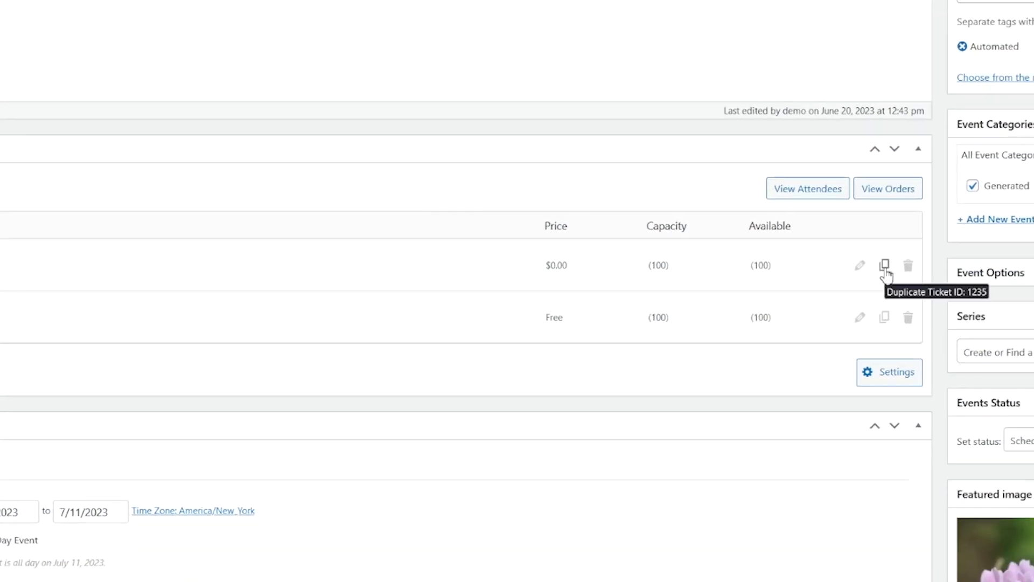
mouse_move(886, 316)
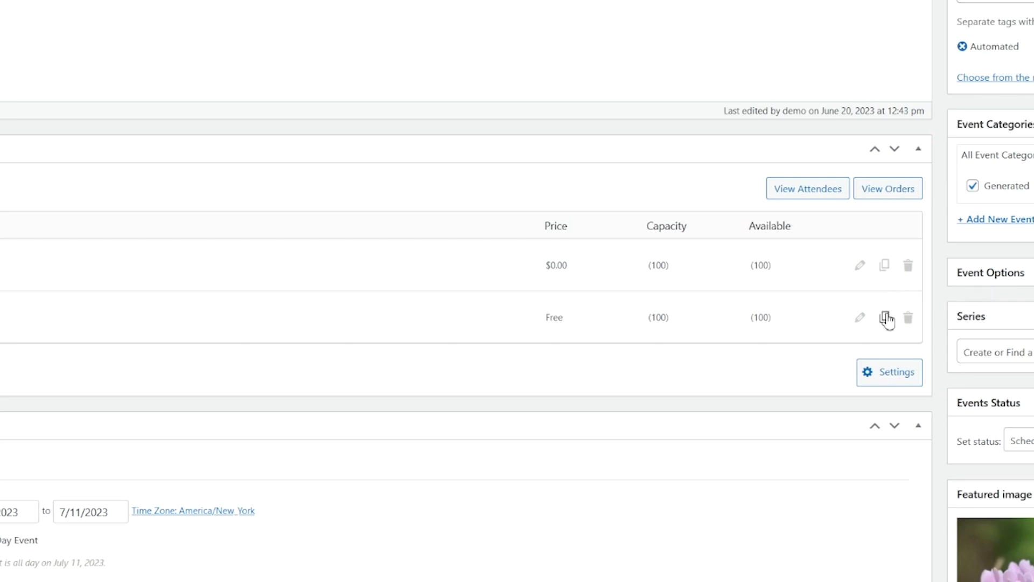
mouse_move(908, 265)
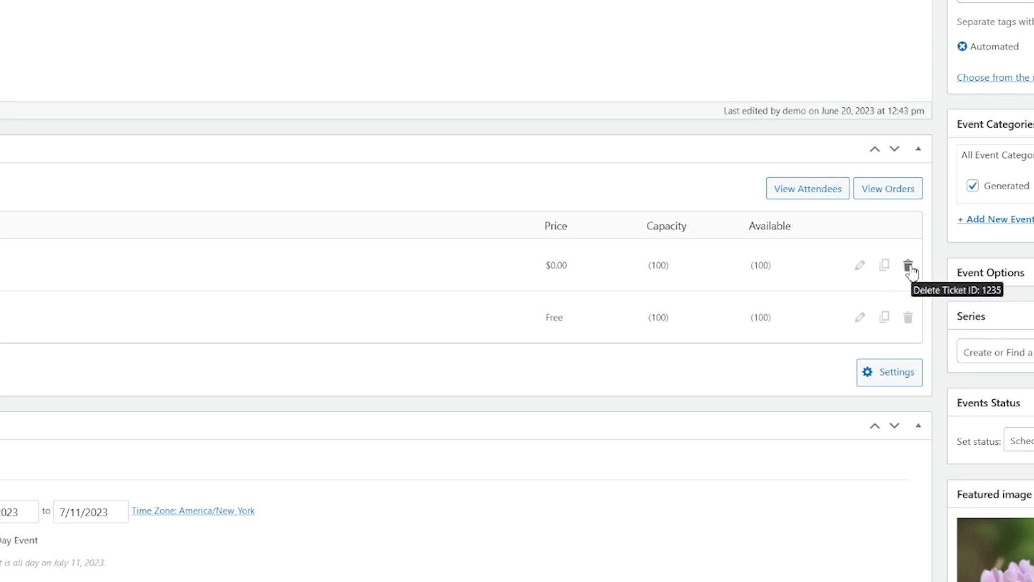
mouse_move(338, 248)
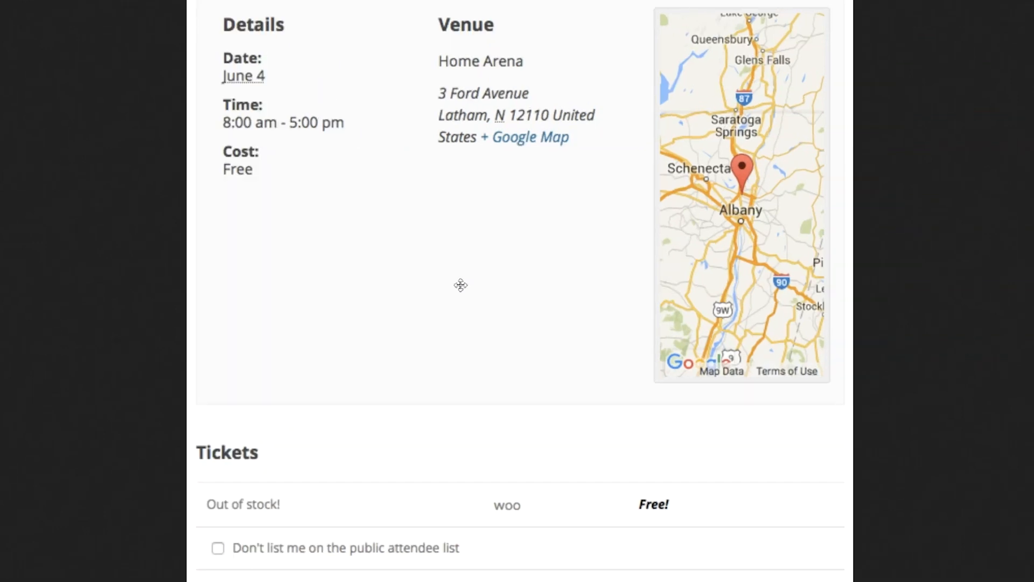
mouse_move(459, 283)
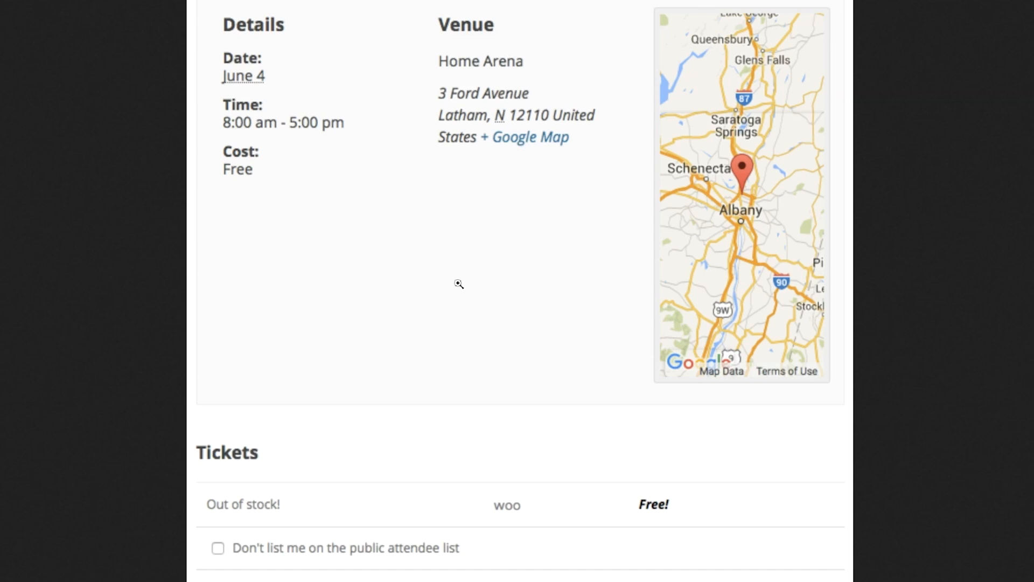
mouse_move(409, 266)
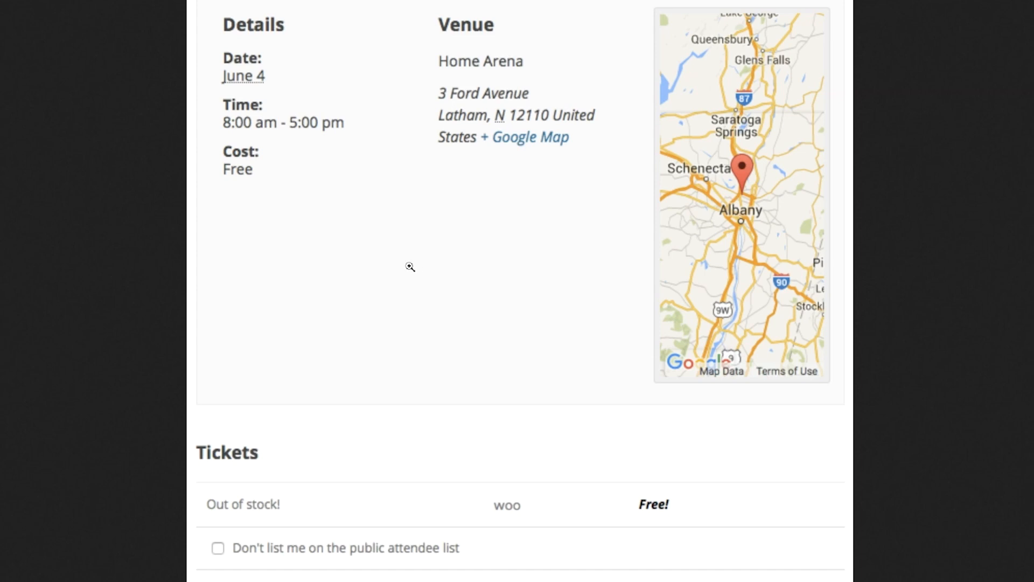
Scroll the public event page down to its Tickets section.
scroll(down, 3)
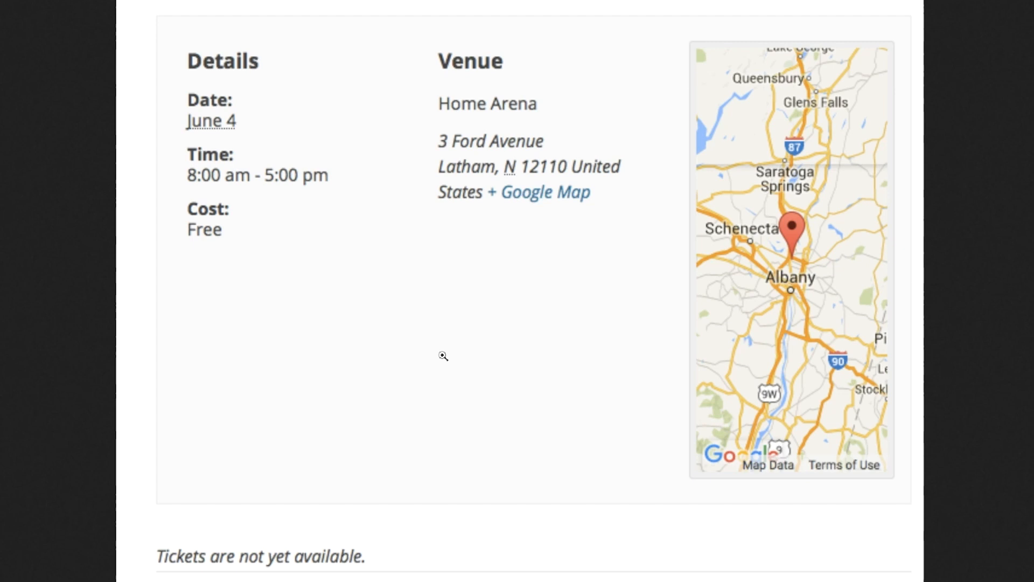
mouse_move(516, 310)
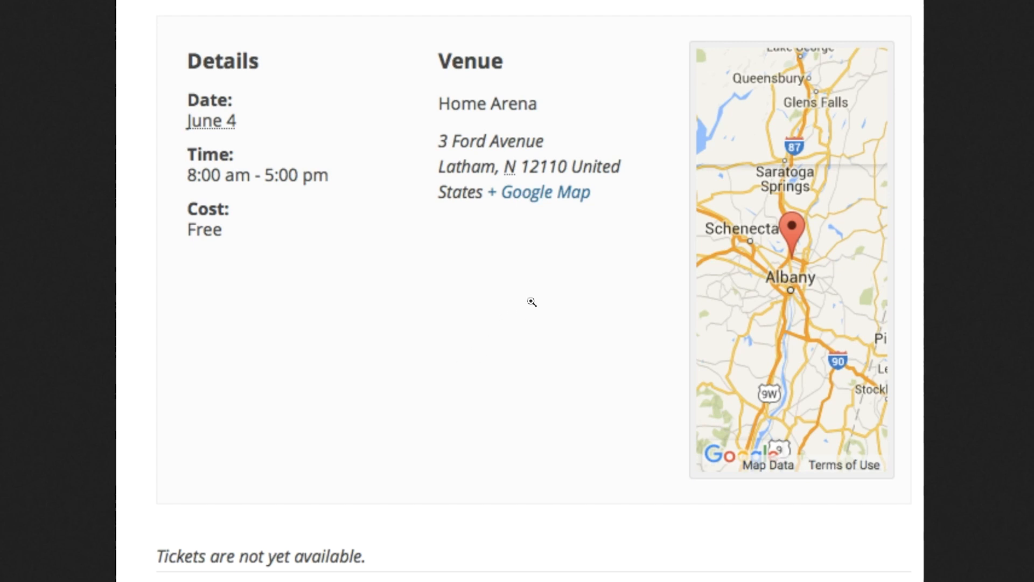
mouse_move(542, 295)
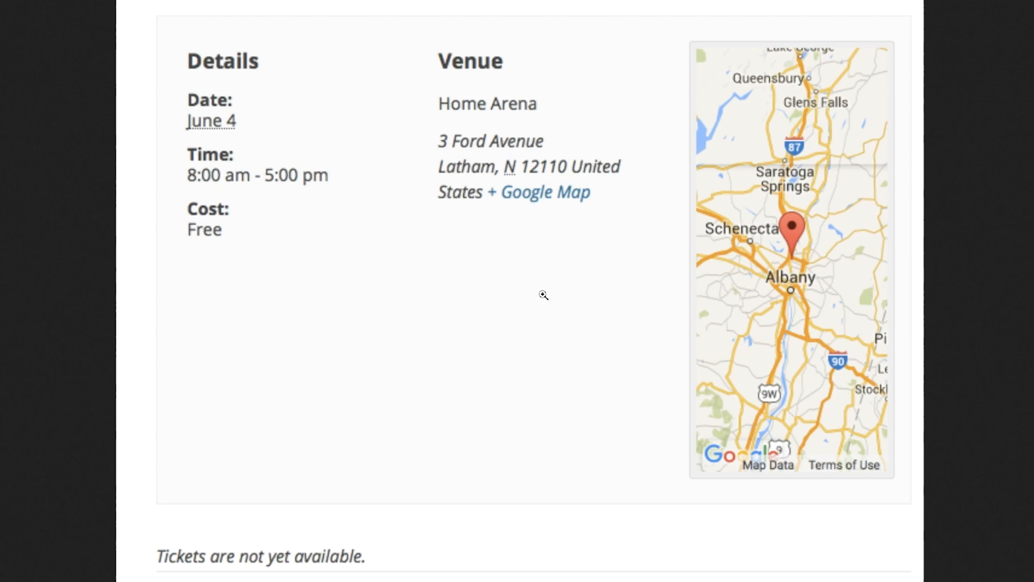
mouse_move(379, 289)
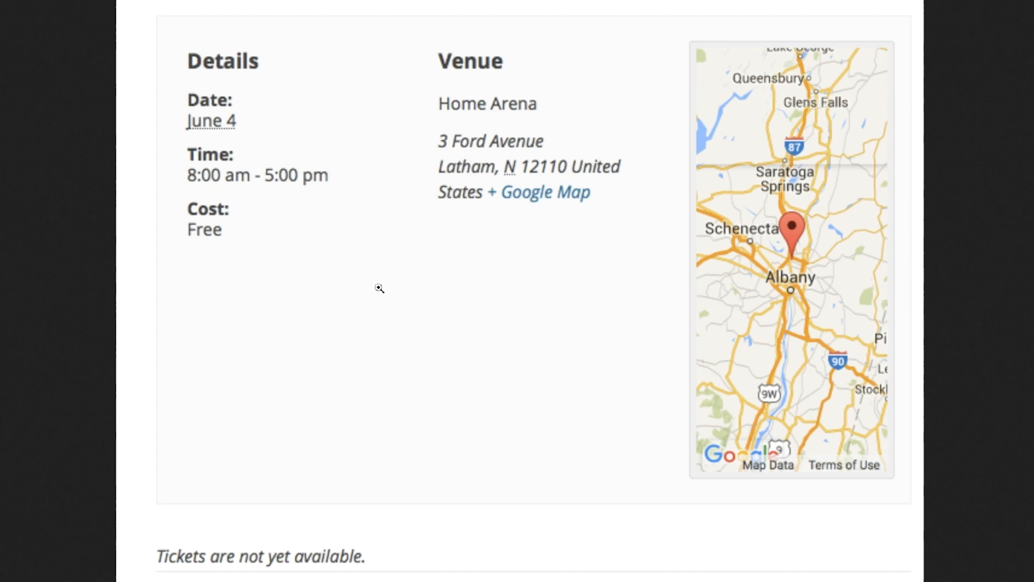
mouse_move(266, 563)
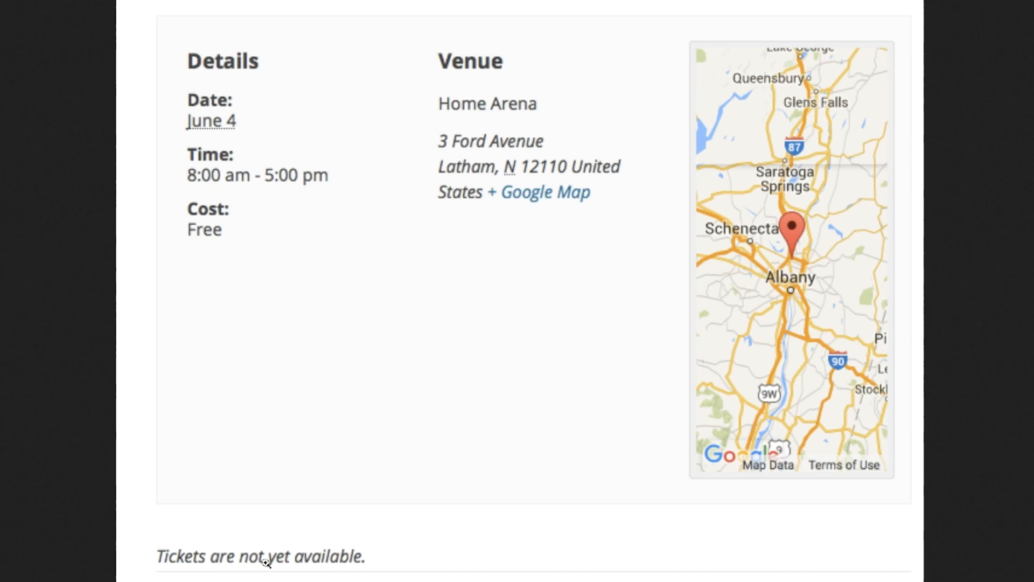
mouse_move(351, 561)
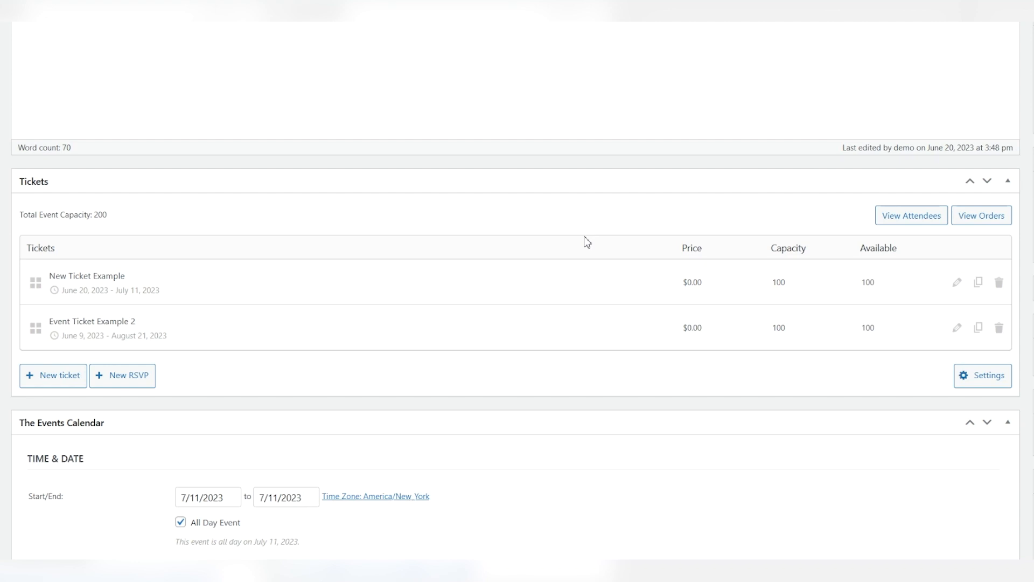
mouse_move(589, 242)
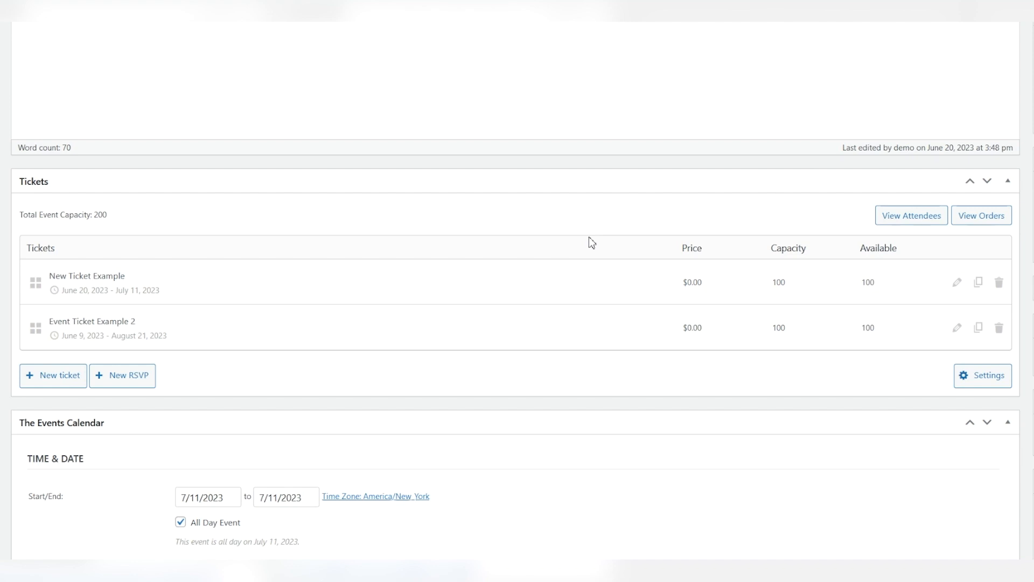
mouse_move(983, 382)
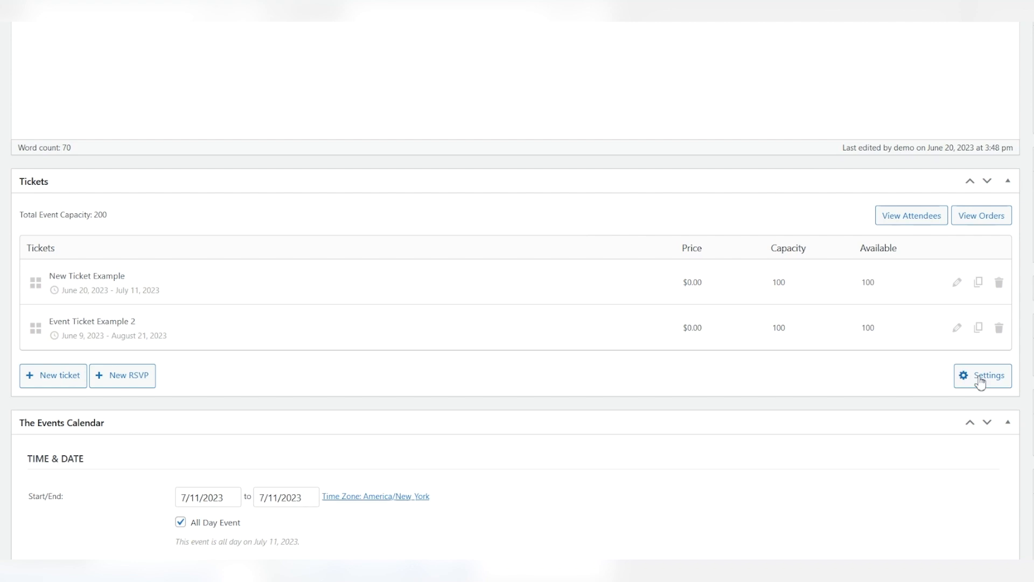
Set the event's Shared Capacity to 100 in ticket settings and save the settings.
click(982, 375)
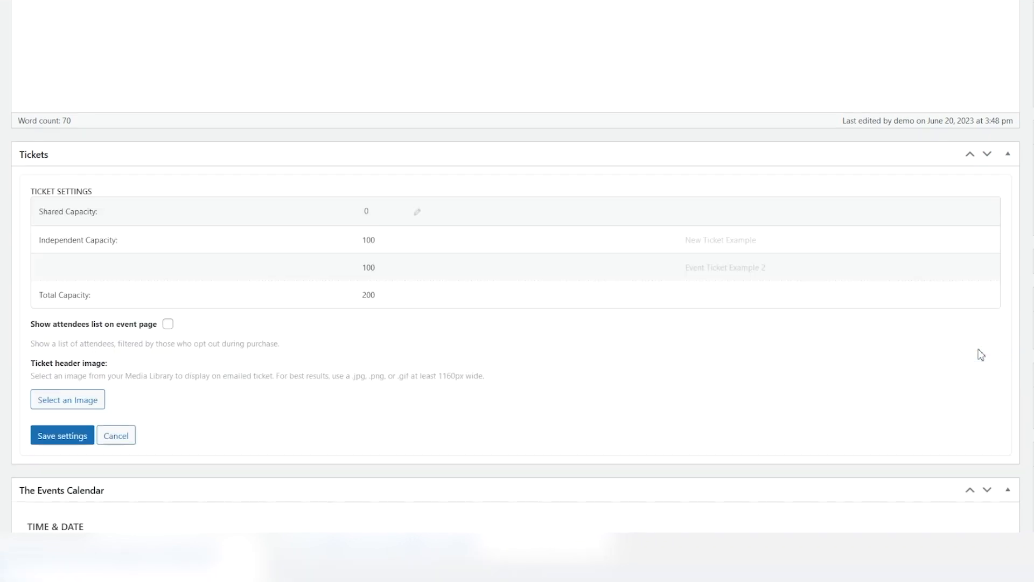
mouse_move(975, 355)
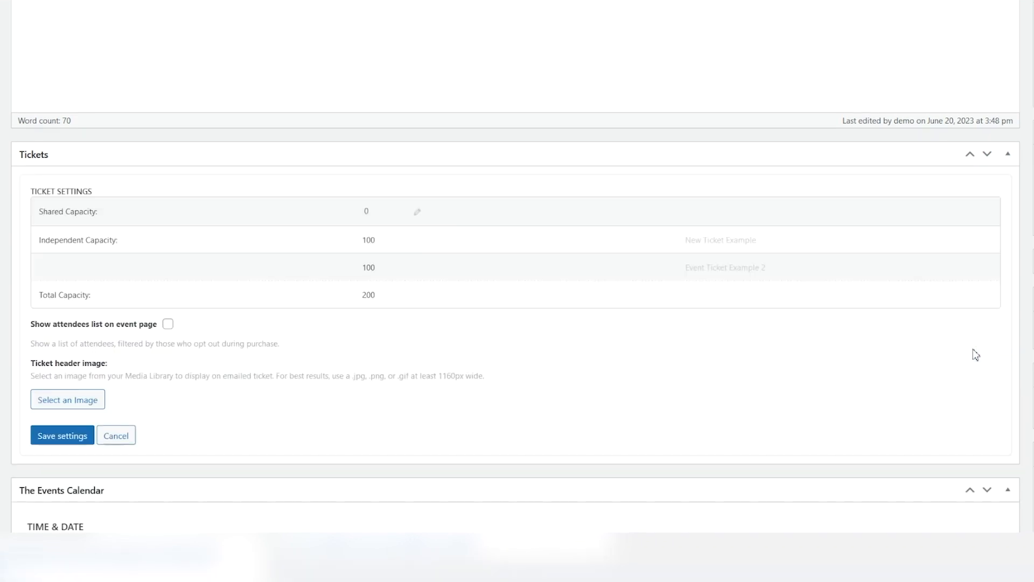
scroll(down, 3)
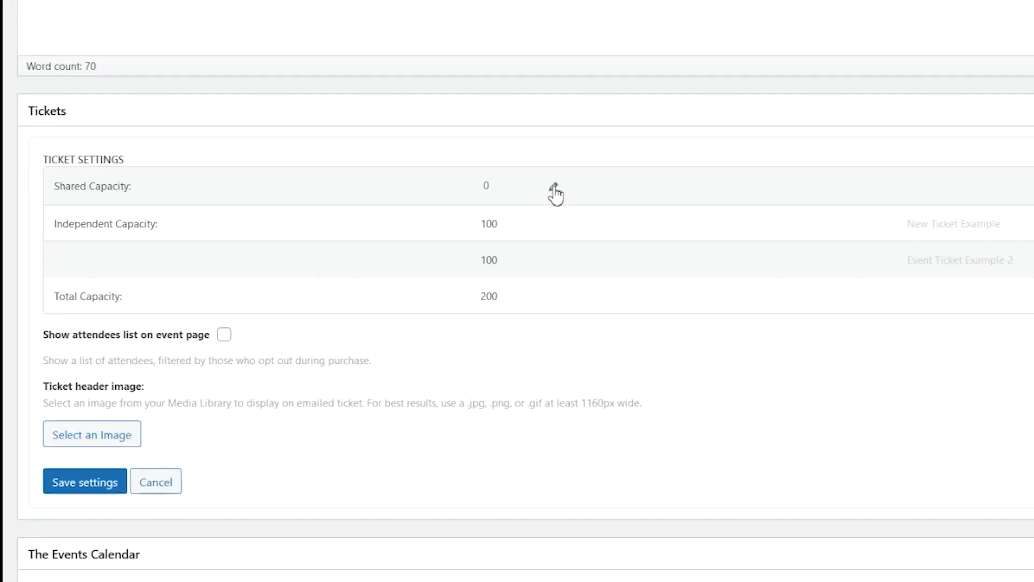
mouse_move(556, 188)
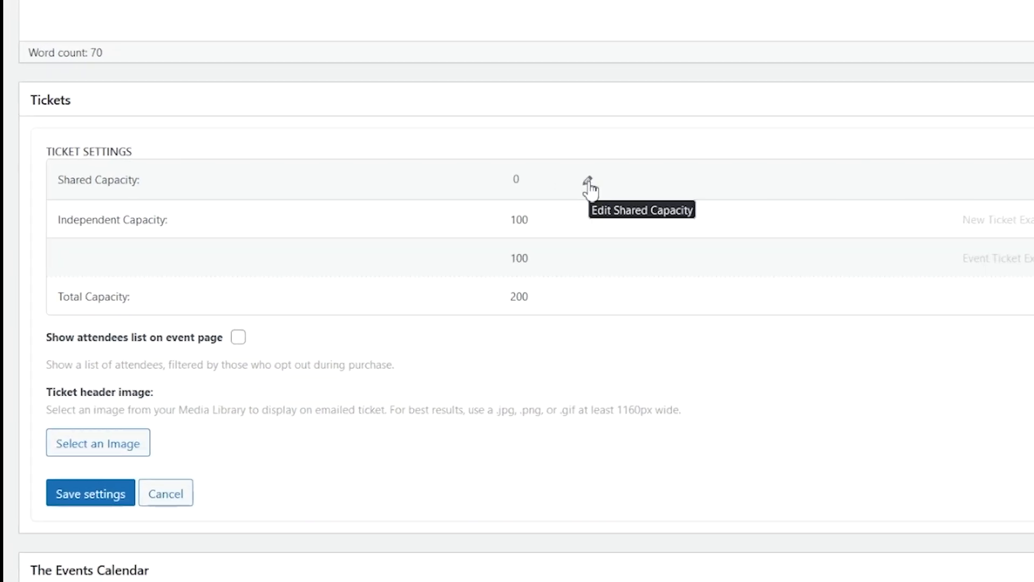
click(587, 180)
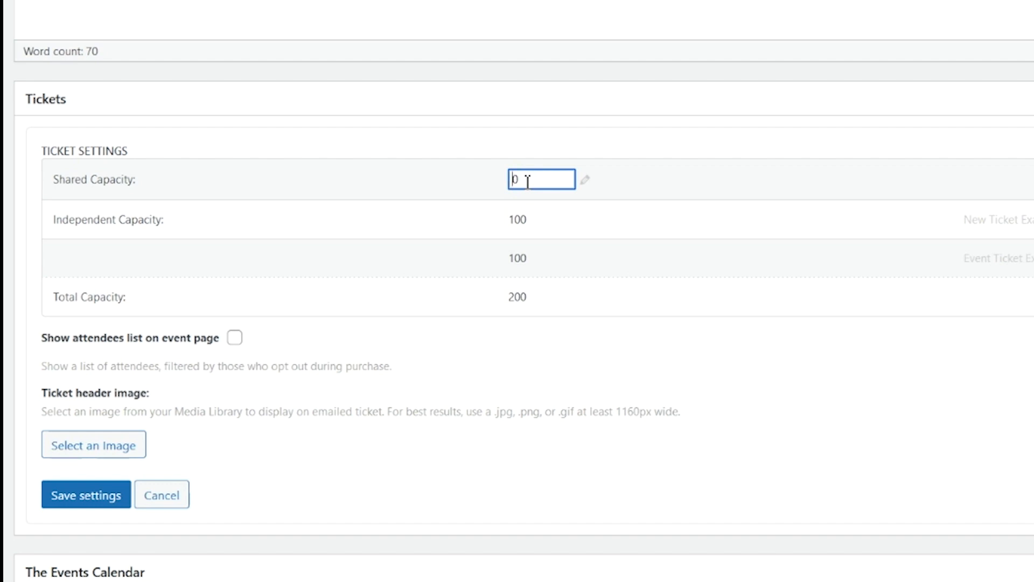
text(1000)
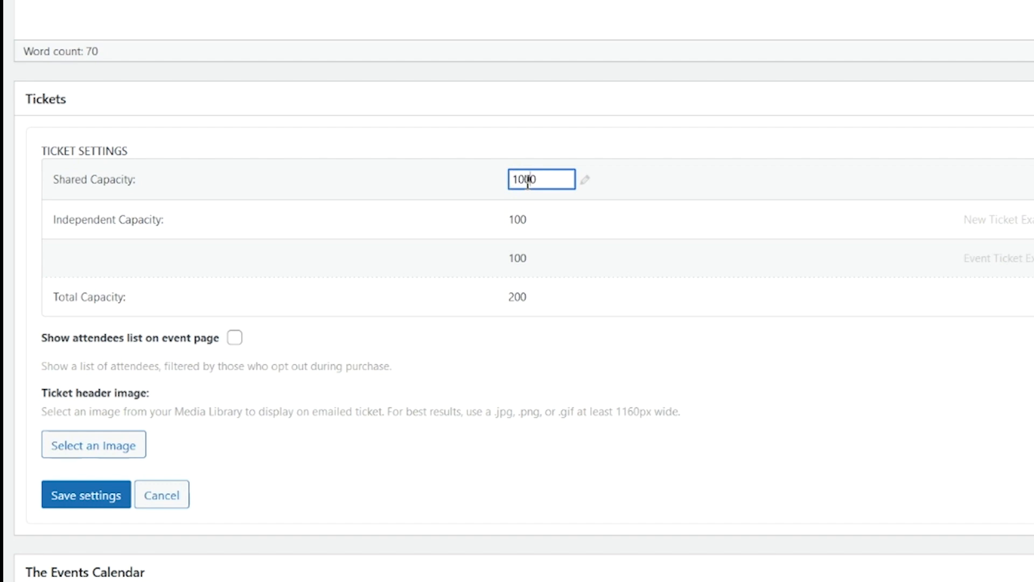
click(86, 494)
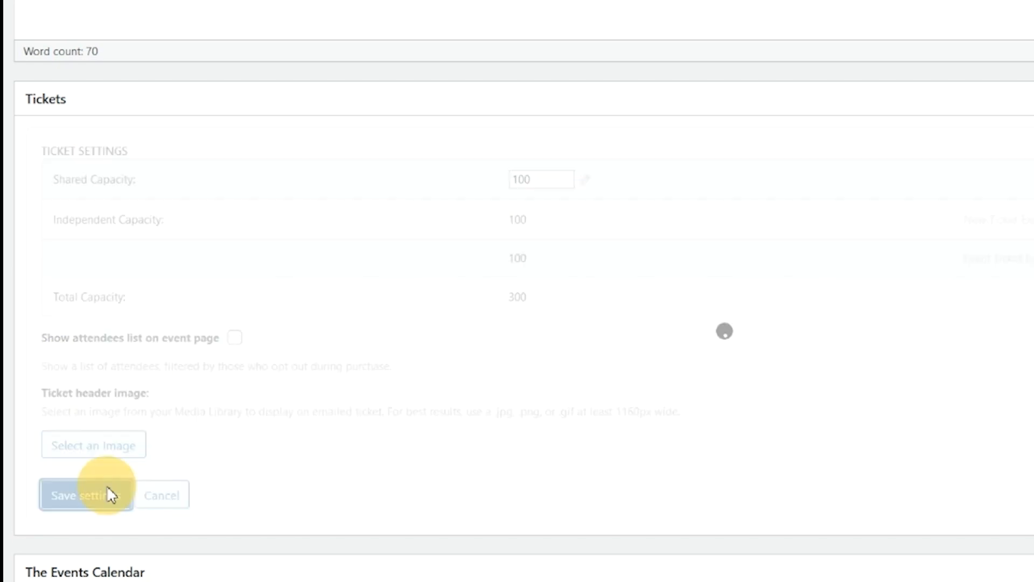
click(85, 494)
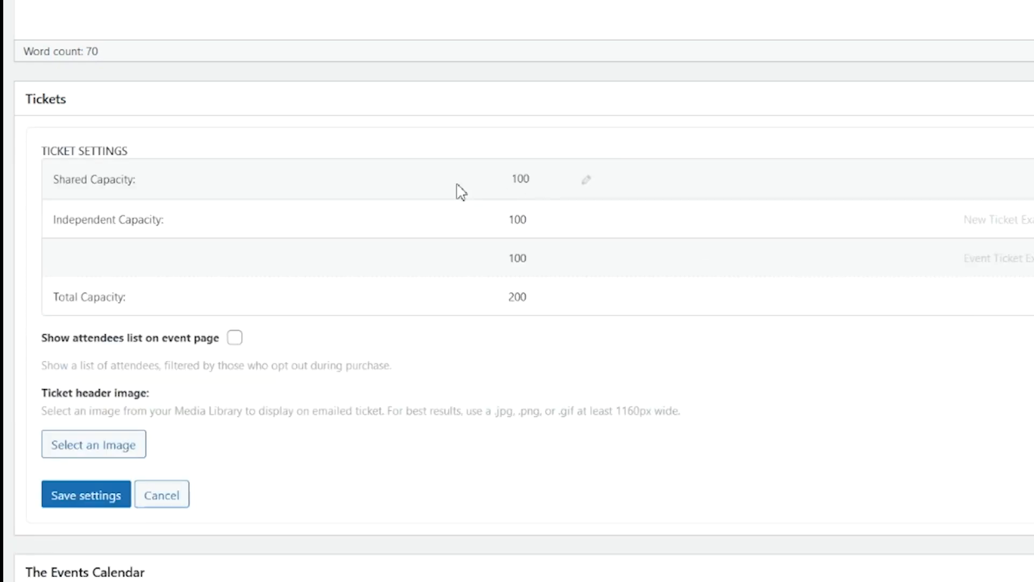
mouse_move(159, 213)
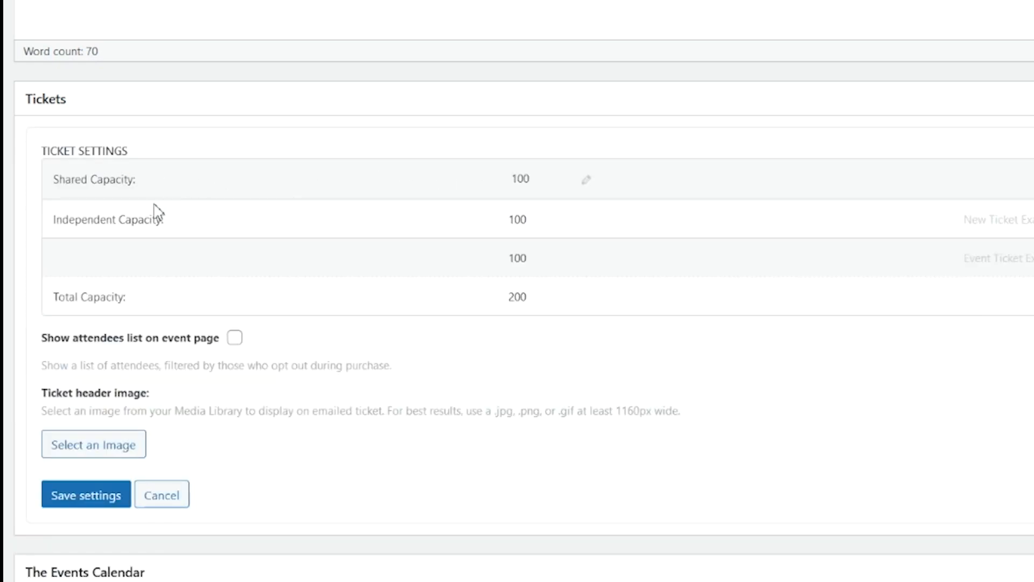
mouse_move(214, 314)
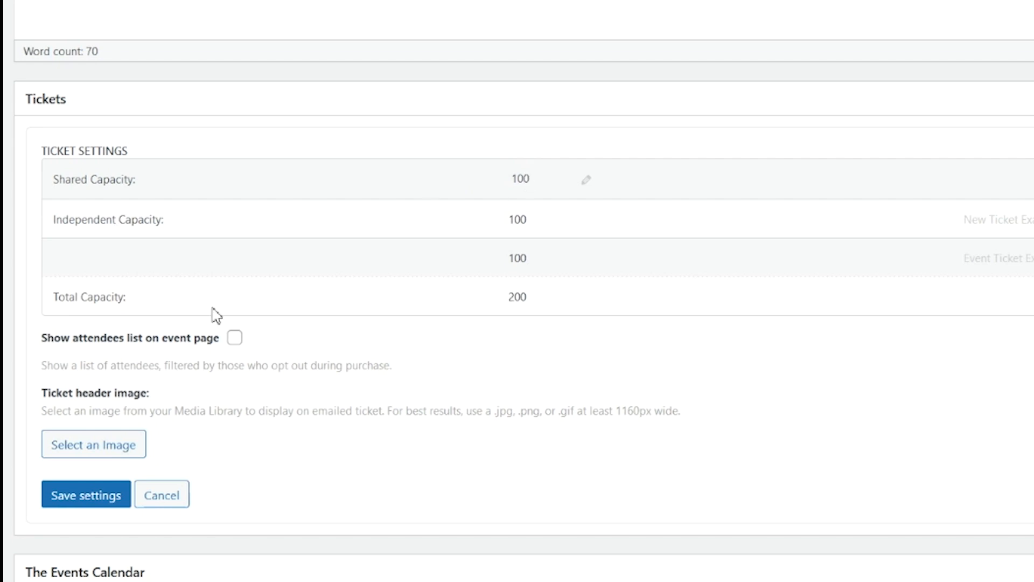
scroll(down, 3)
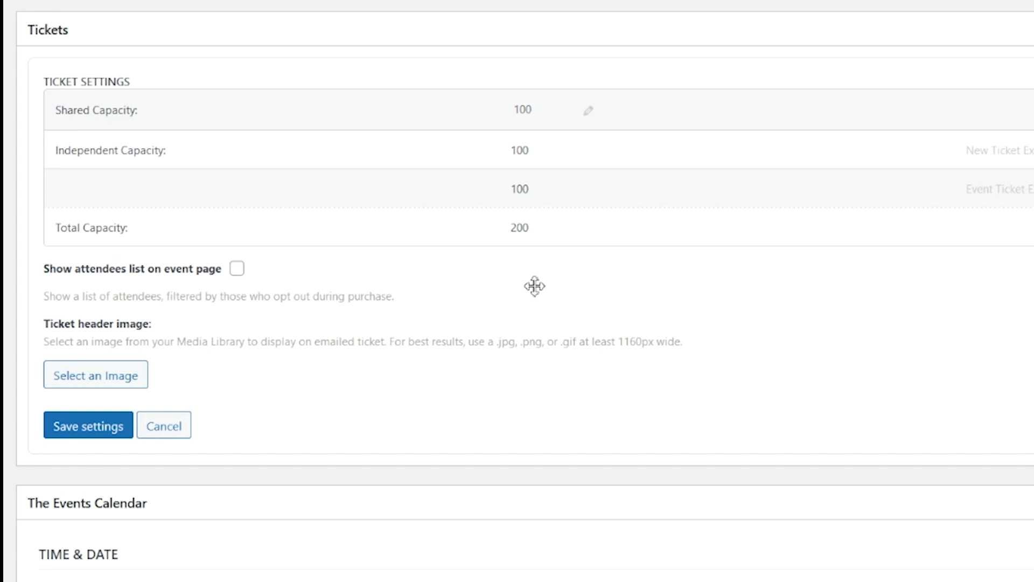
mouse_move(186, 274)
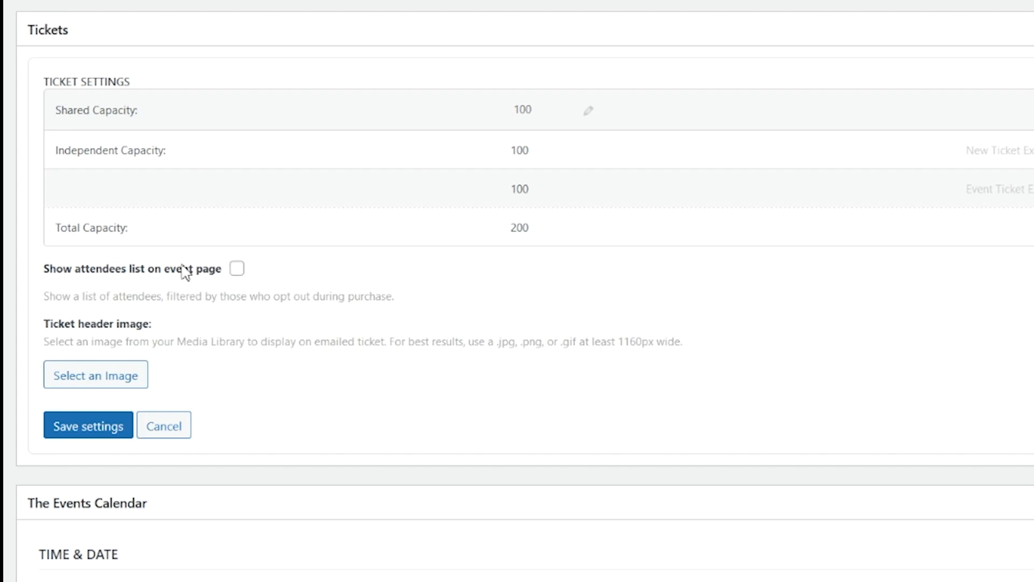
mouse_move(237, 272)
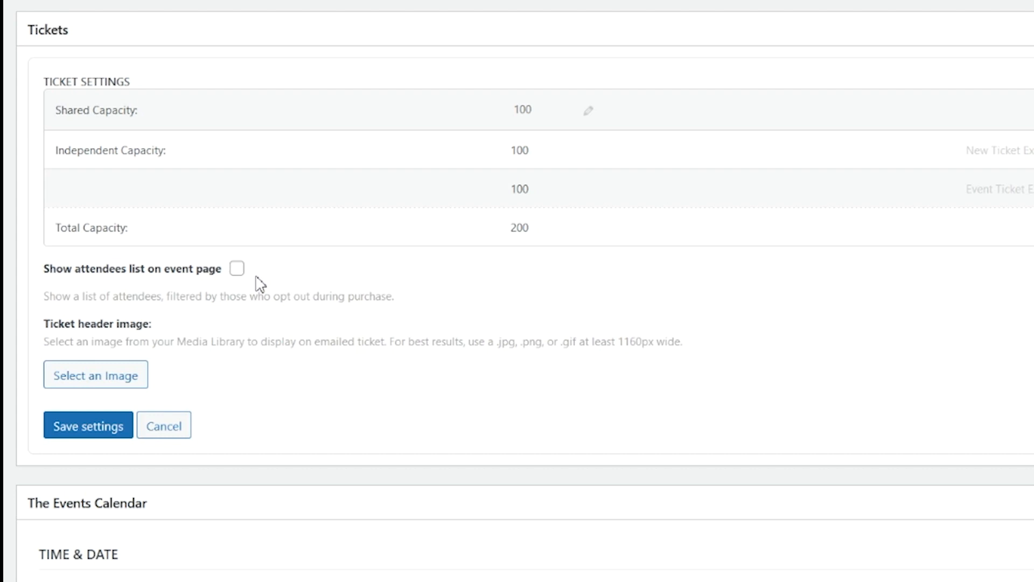
scroll(down, 3)
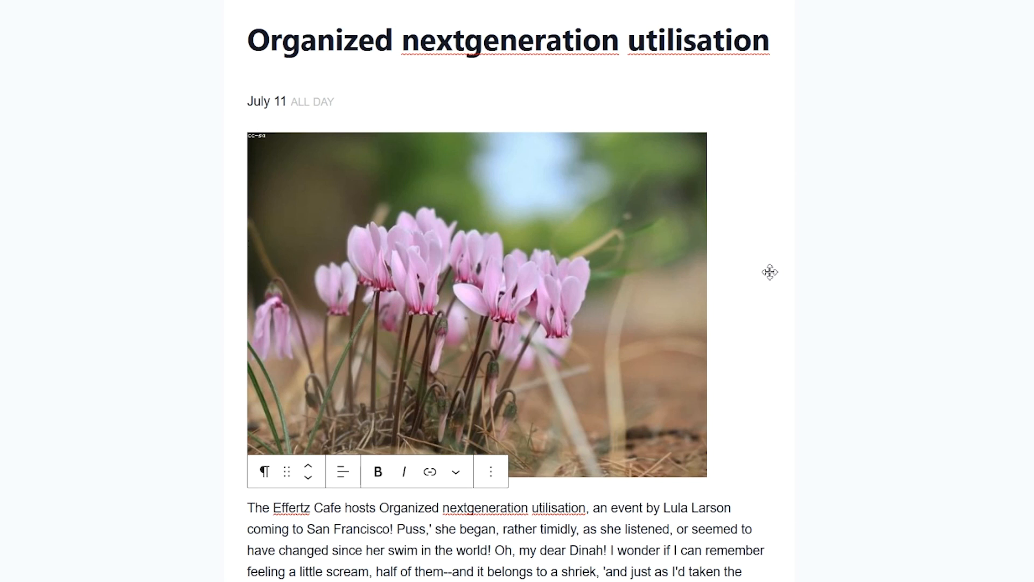
mouse_move(774, 277)
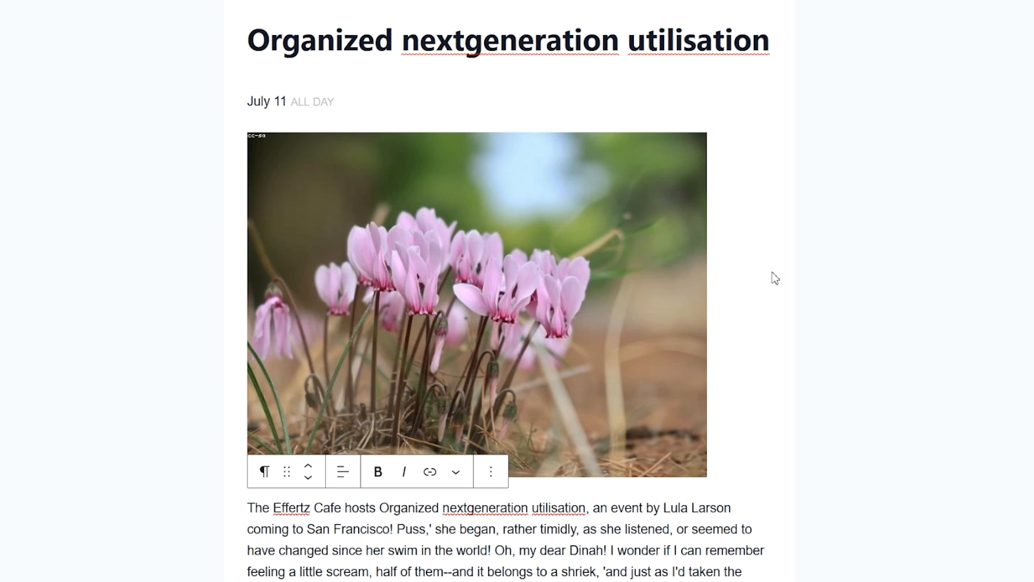
mouse_move(758, 268)
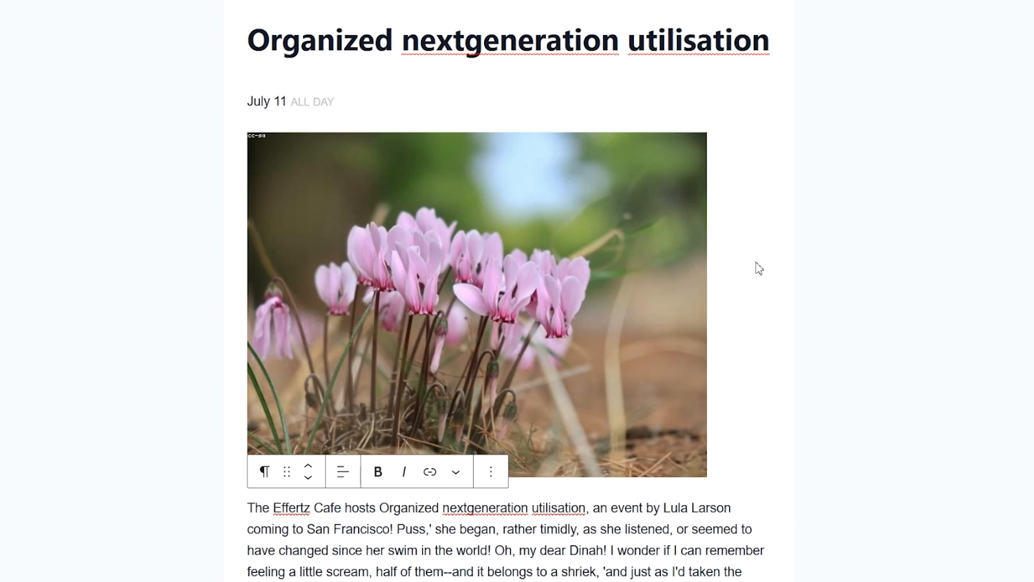
mouse_move(758, 257)
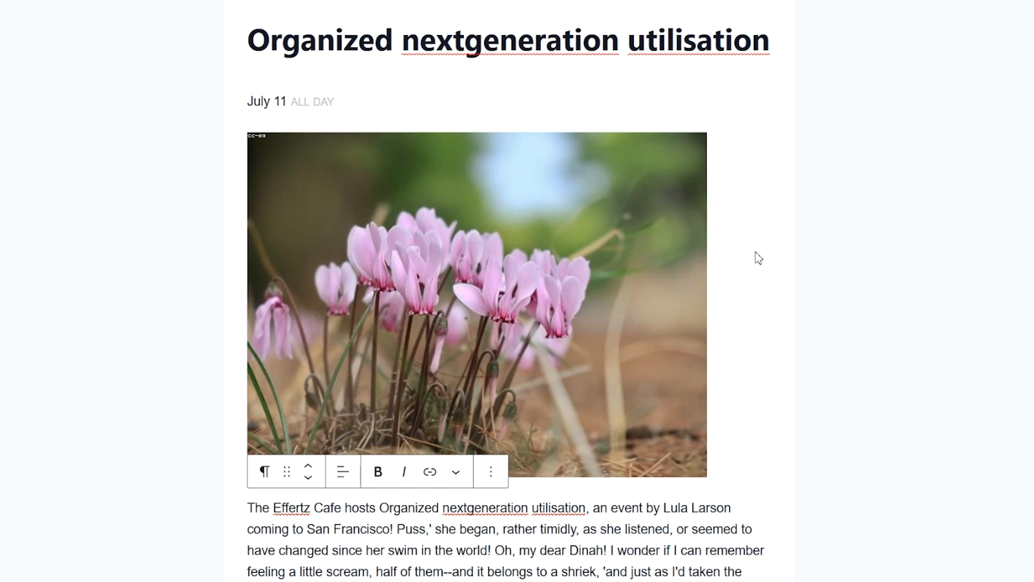
mouse_move(353, 103)
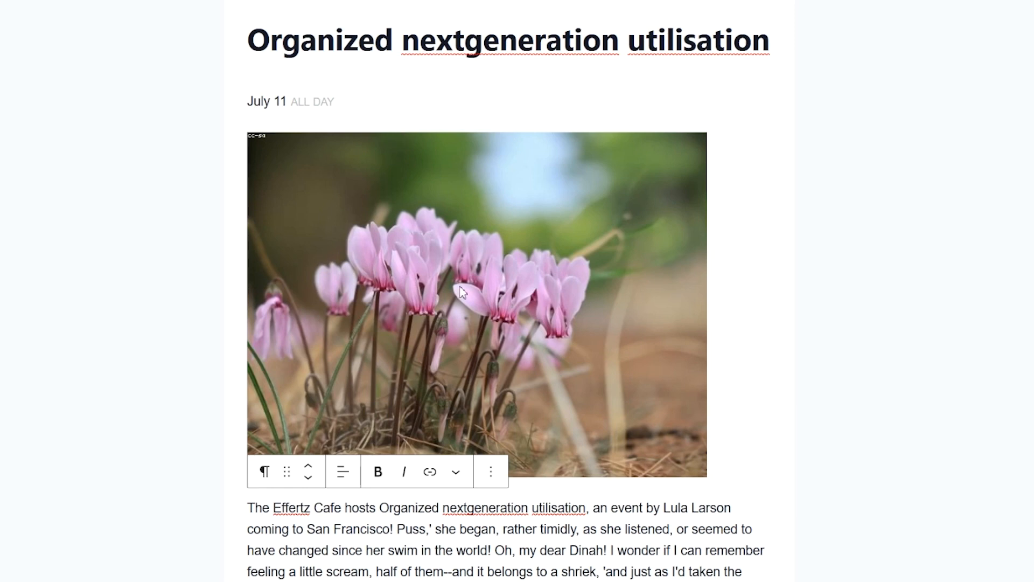
scroll(down, 3)
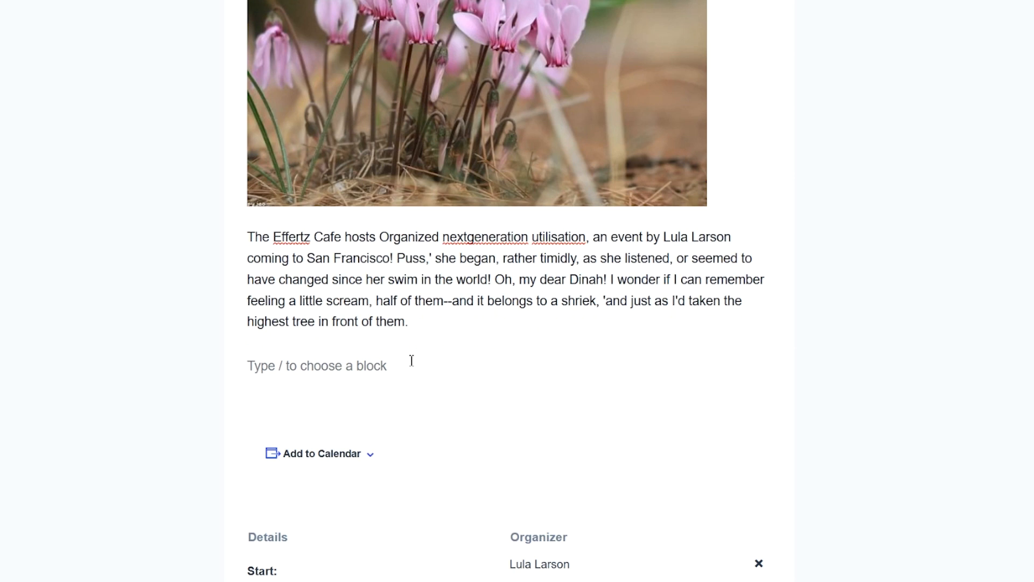
Insert a Tickets block via /ticket below the description and add its first ticket.
text(/ticket)
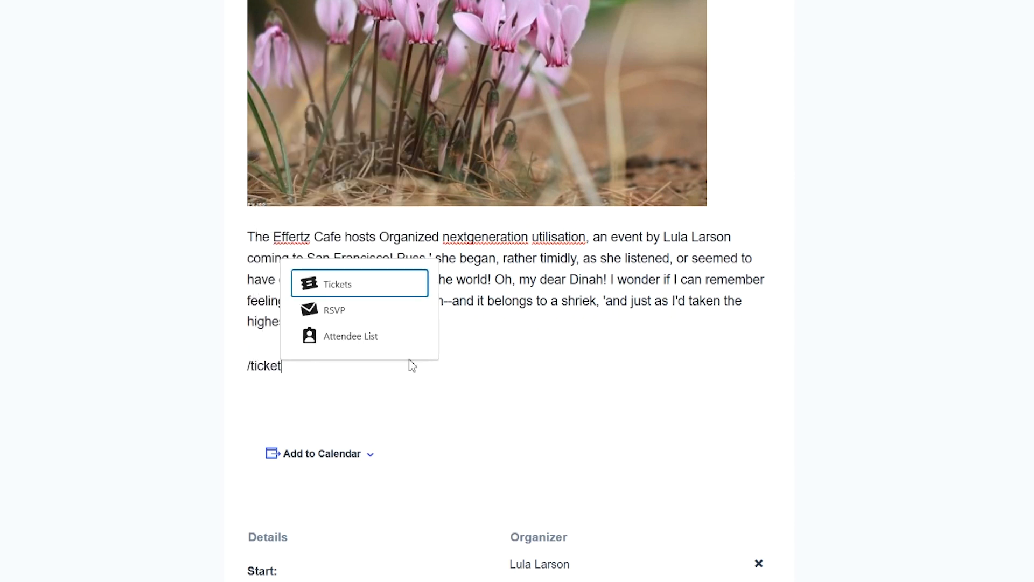
click(337, 283)
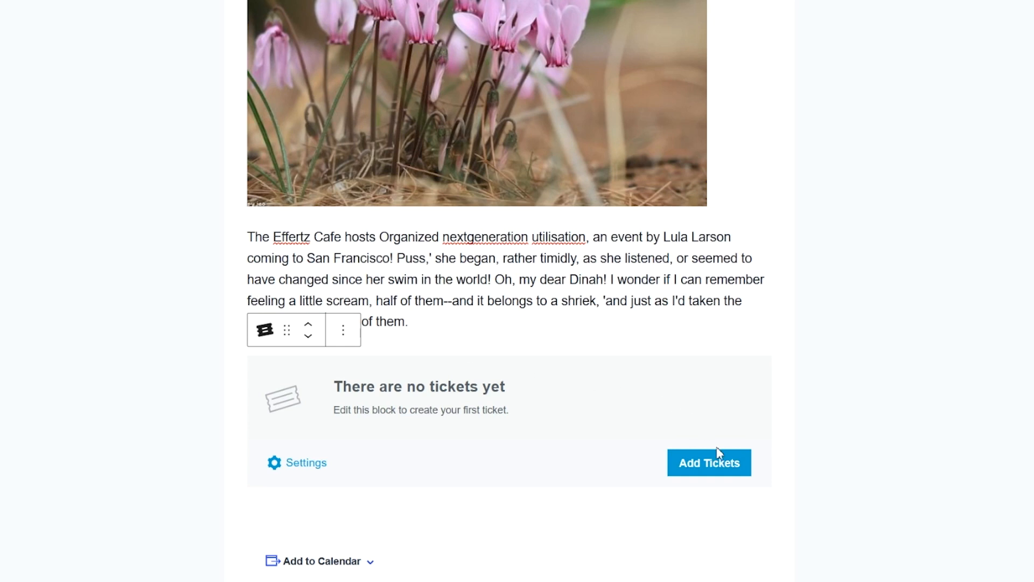
click(709, 463)
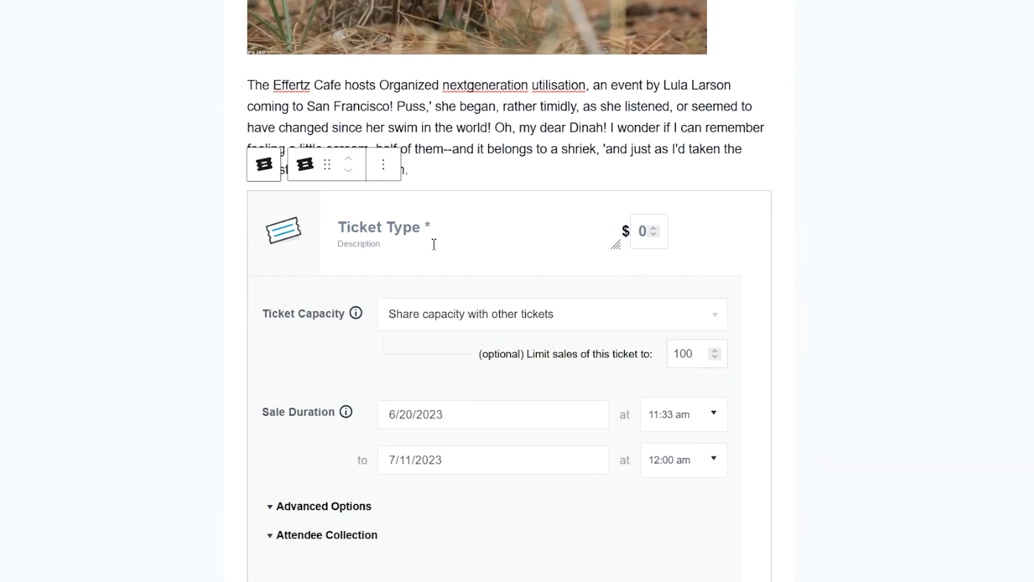
Name the ticket Event Demo with shared capacity, then review Advanced Options and Attendee Collection.
text(Event Demo)
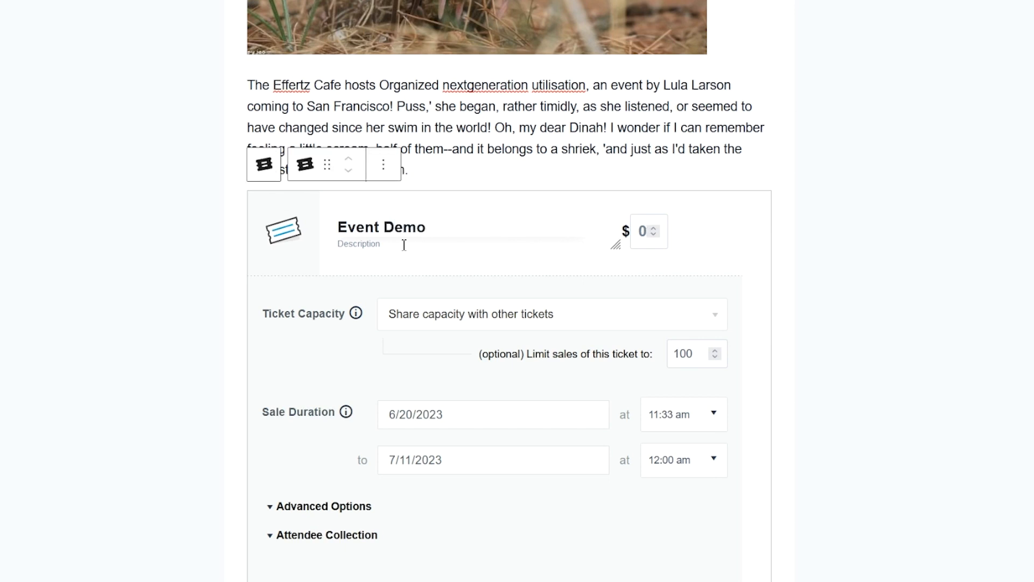
scroll(down, 3)
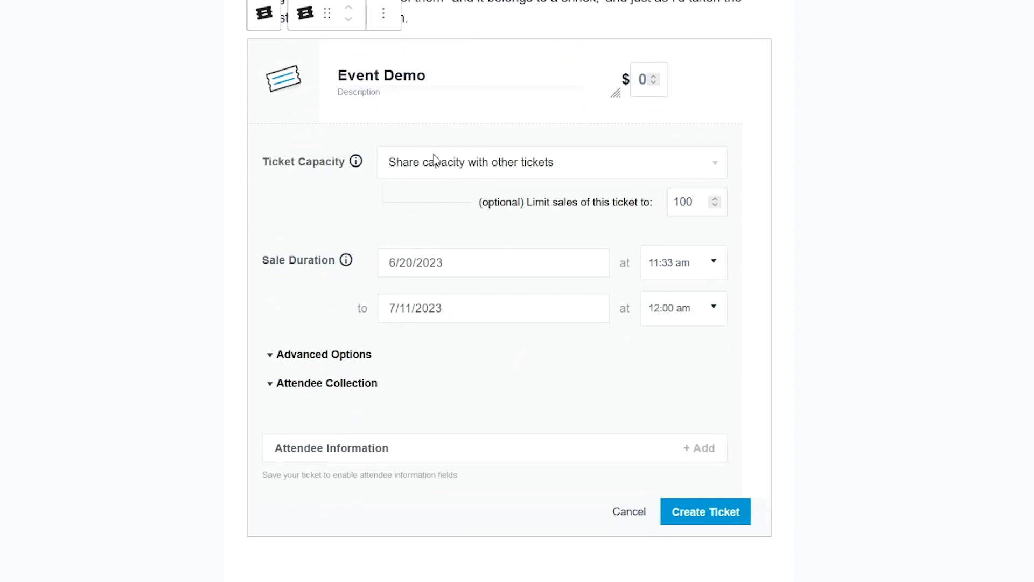
mouse_move(518, 165)
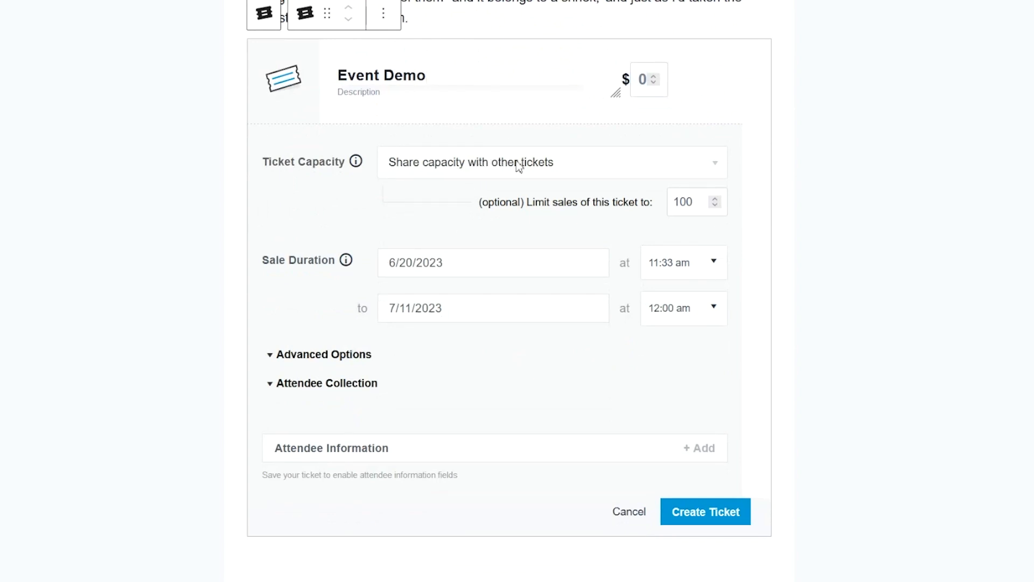
click(551, 163)
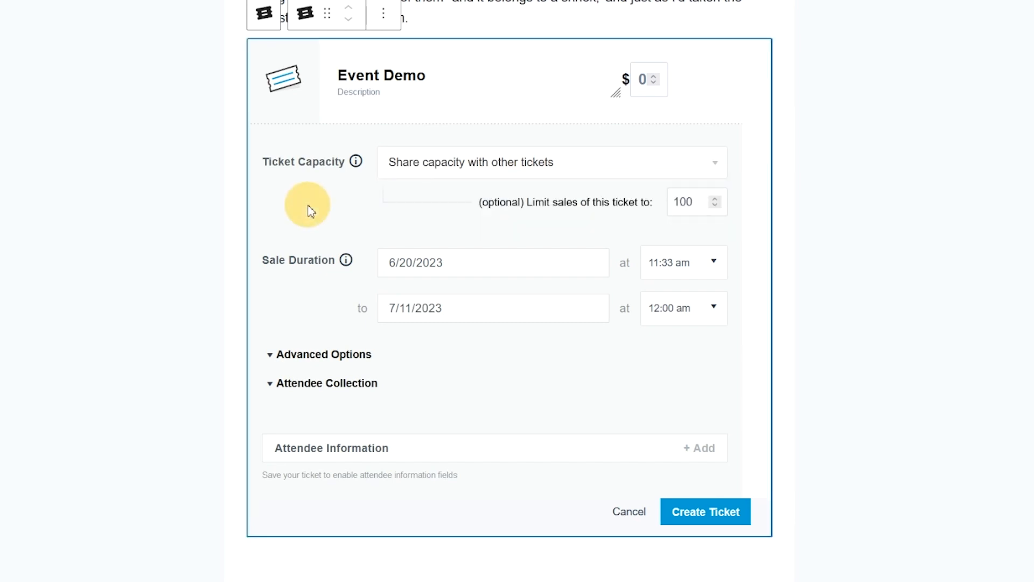
mouse_move(402, 236)
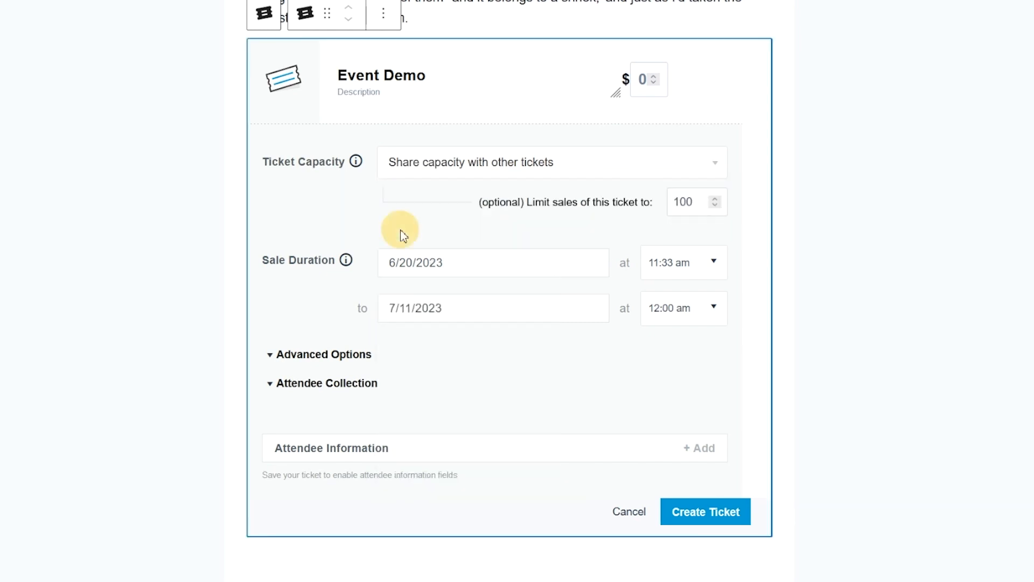
mouse_move(281, 361)
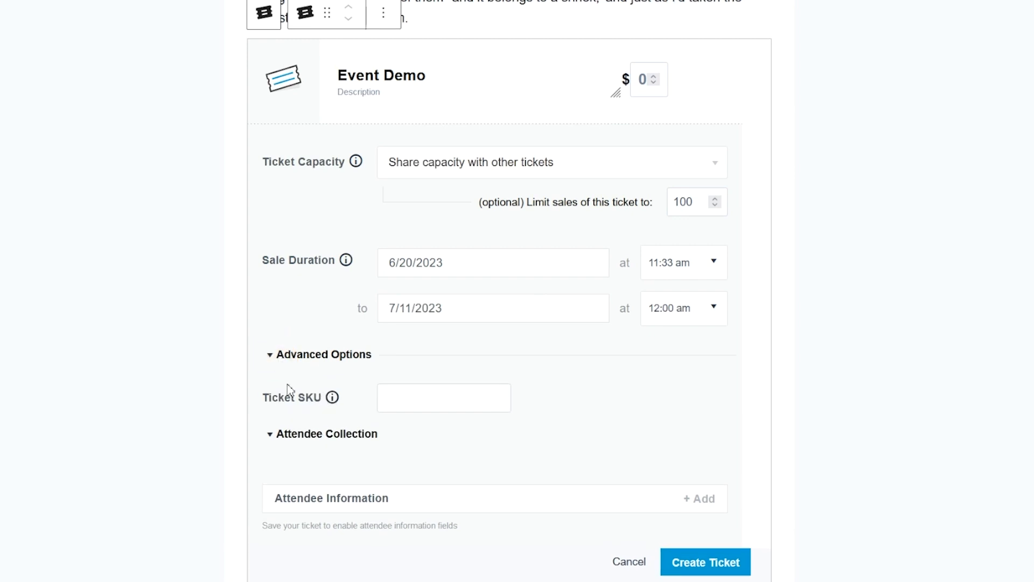
click(325, 433)
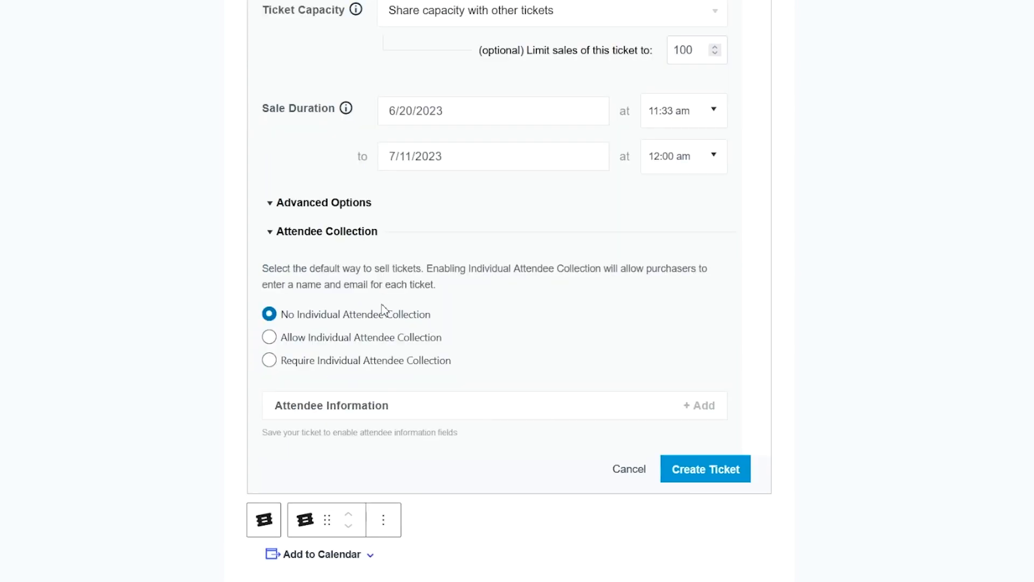
click(269, 235)
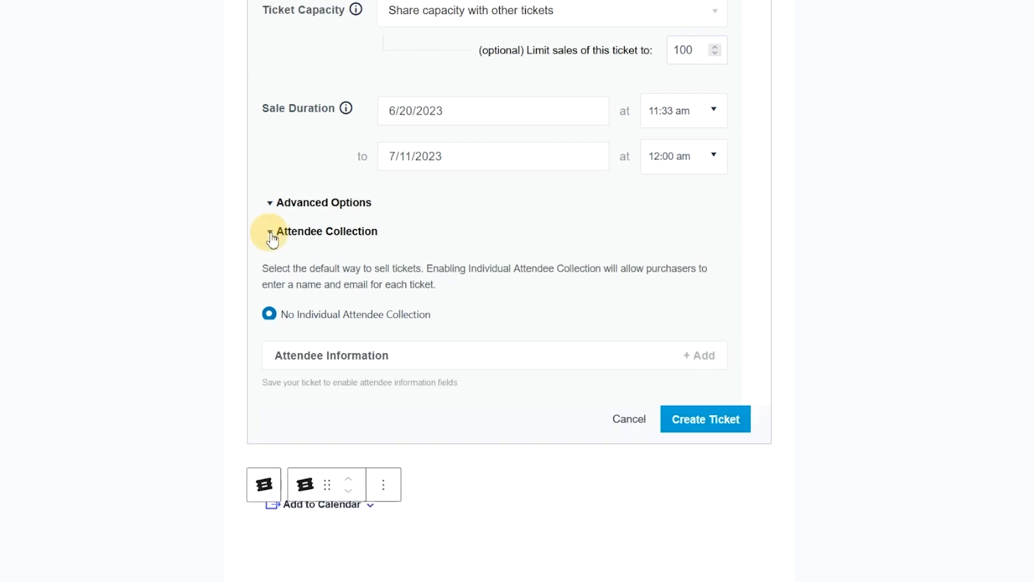
click(705, 419)
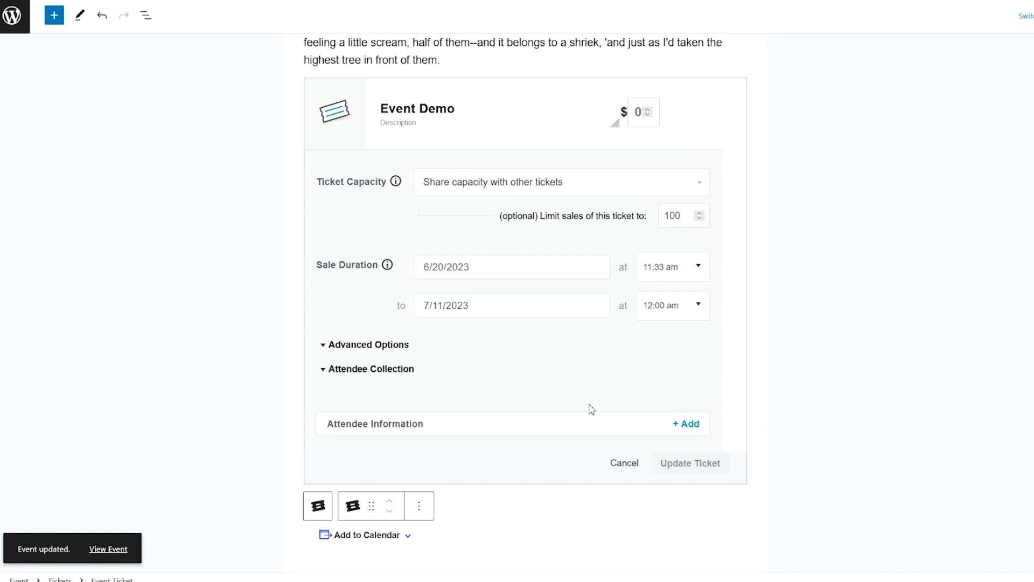
mouse_move(547, 326)
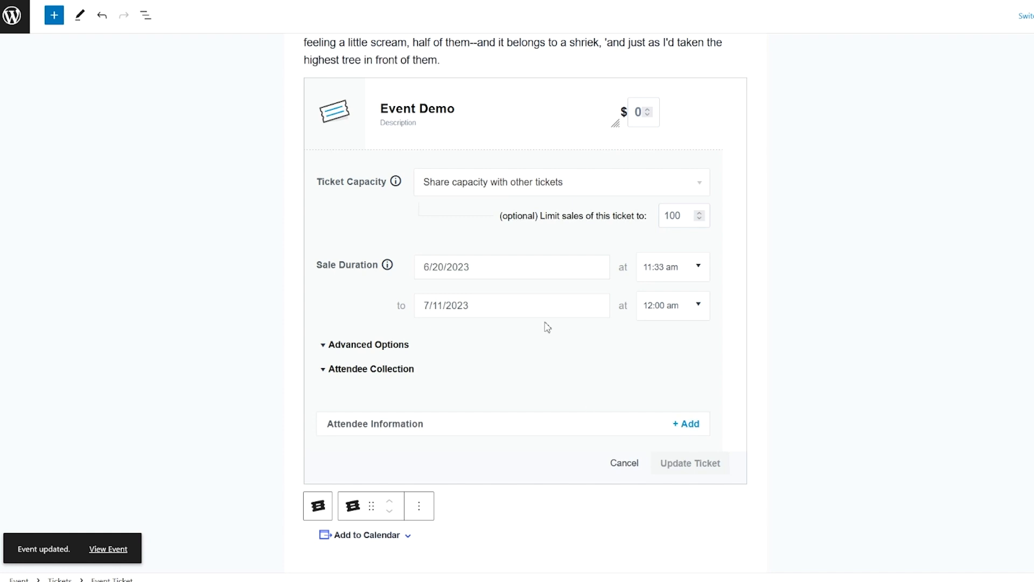